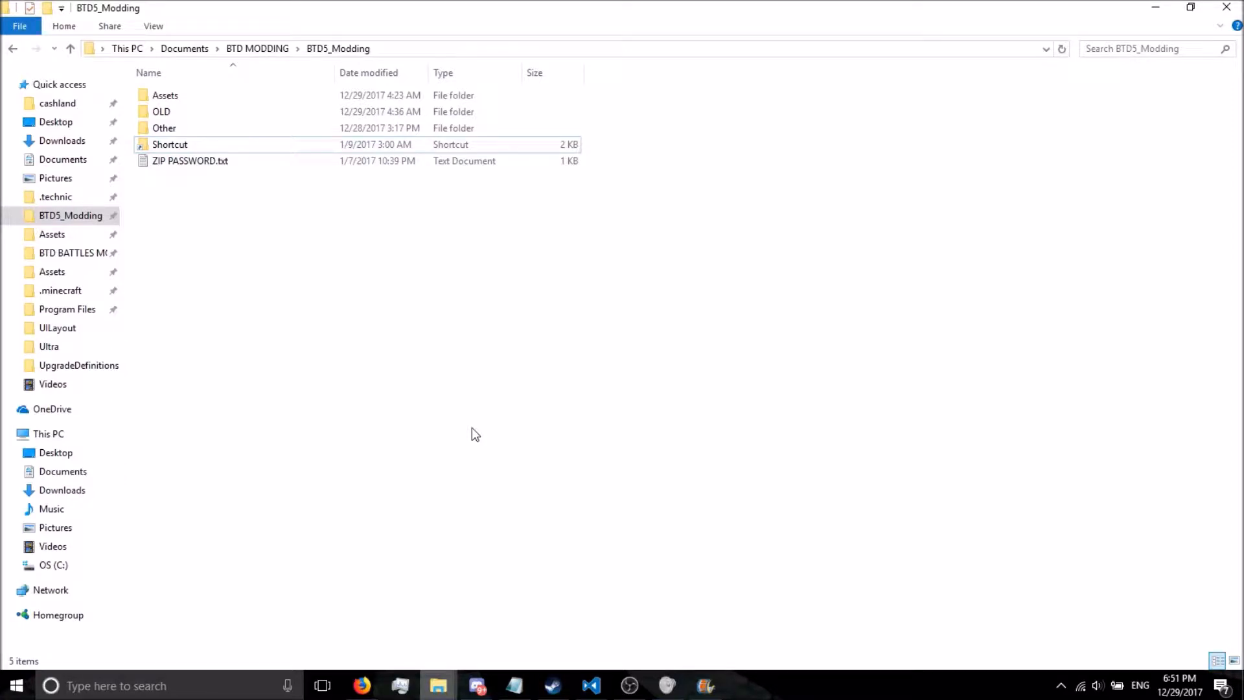
pyautogui.moveTo(308, 296)
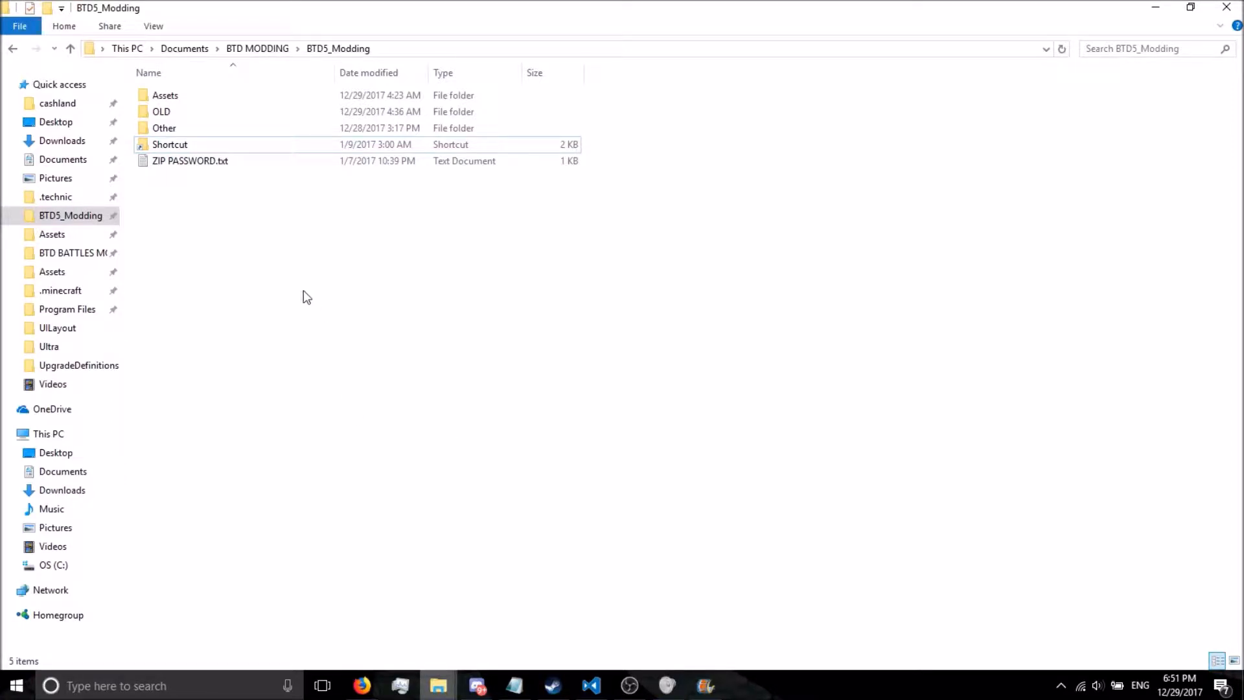
pyautogui.moveTo(291, 276)
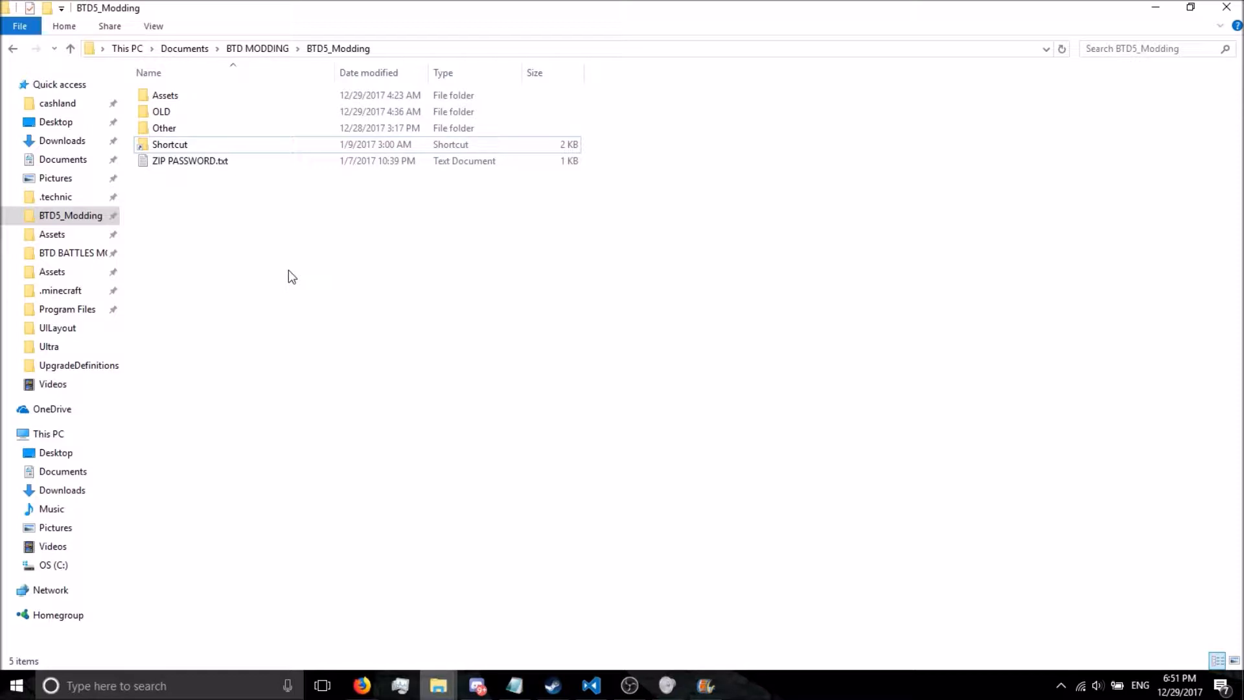
# - Follow the game shortcut into Assets\Loc and select English.xml among the language files
pyautogui.click(165, 129)
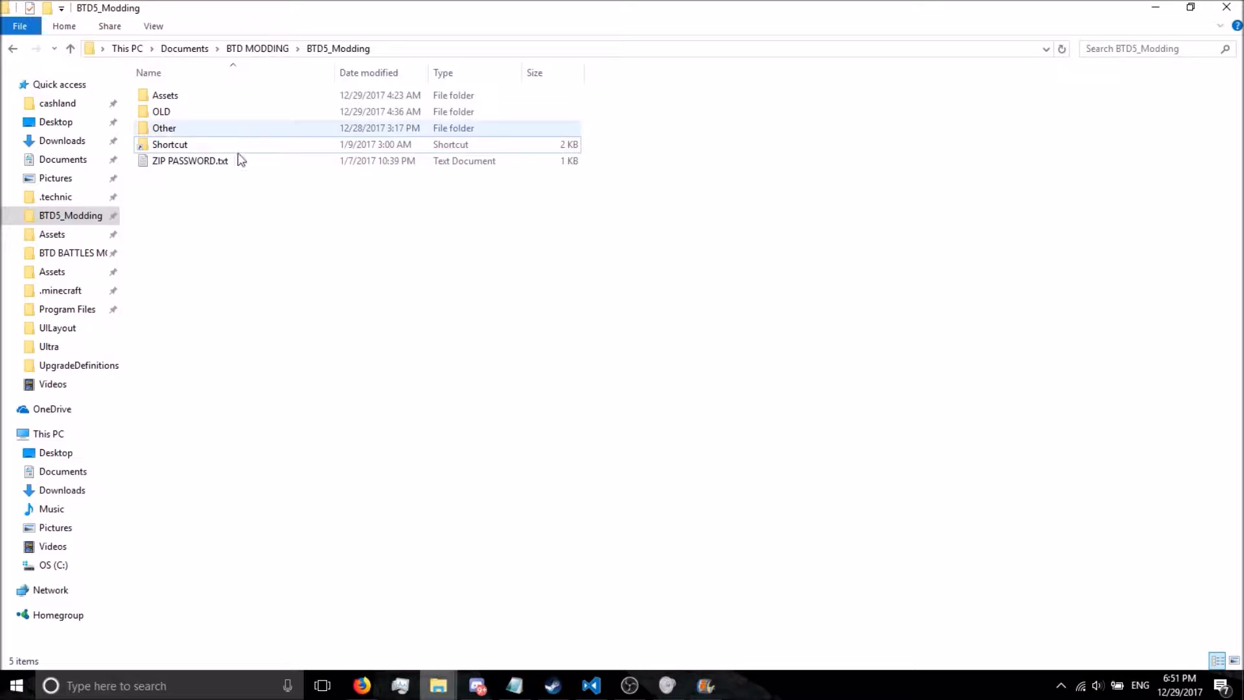
pyautogui.click(168, 144)
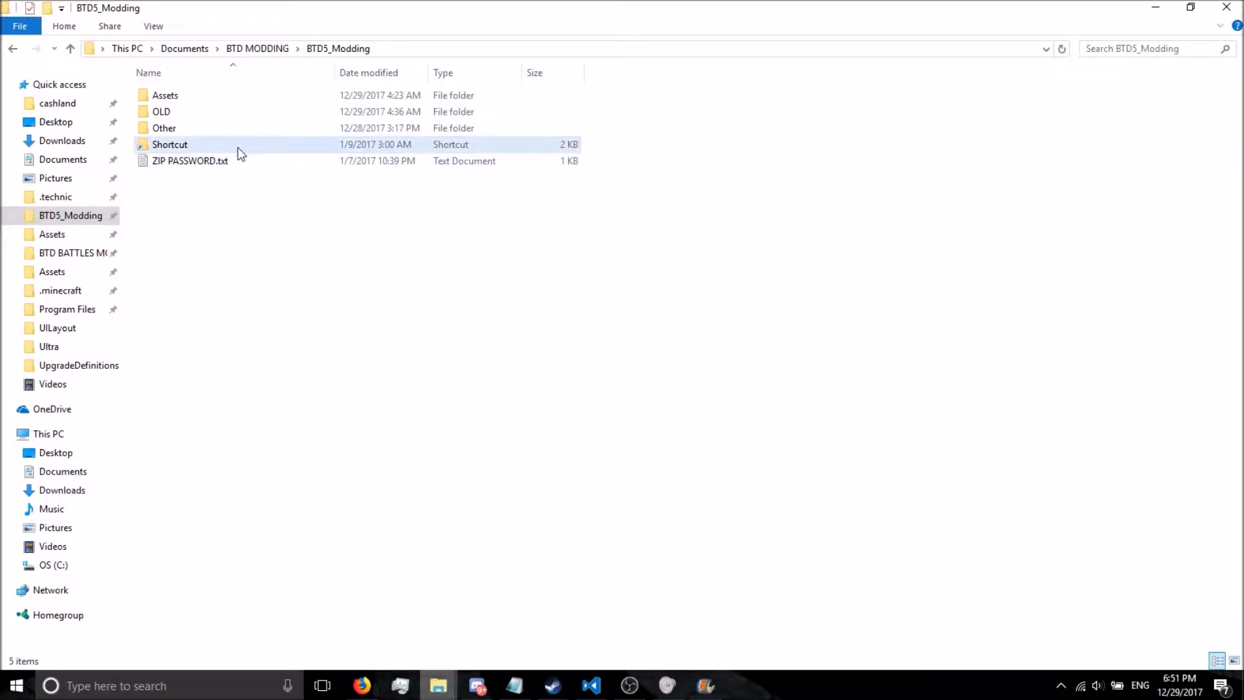
pyautogui.doubleClick(169, 143)
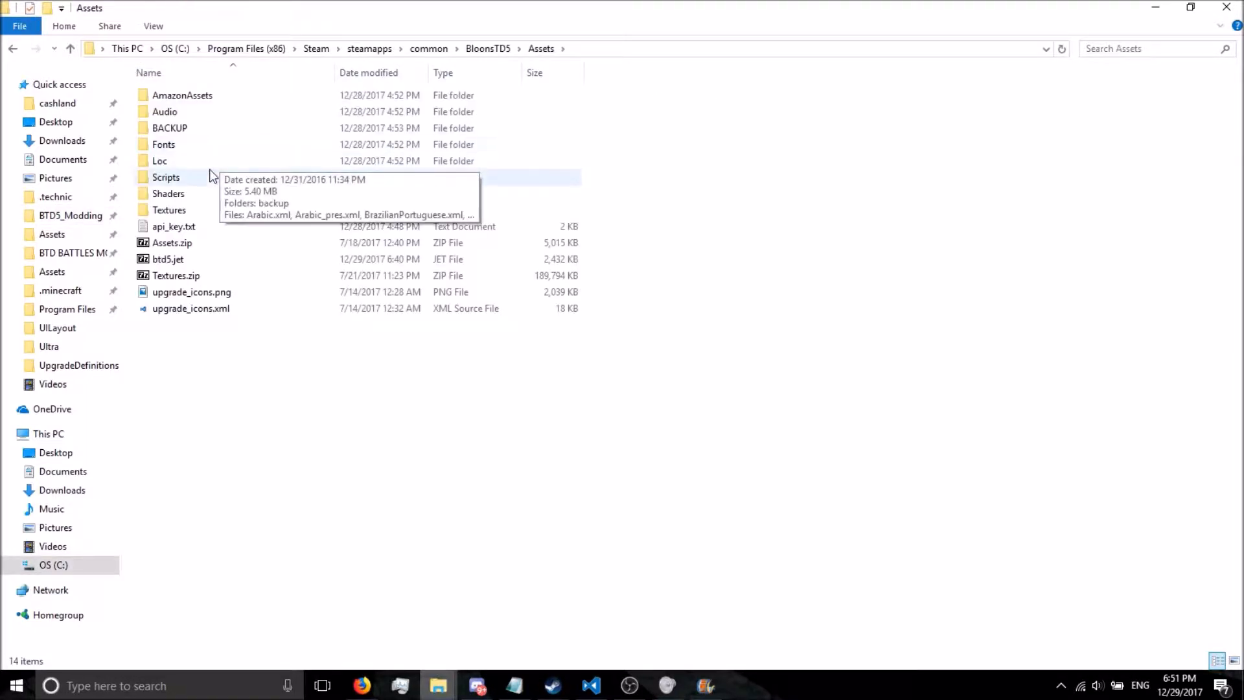
pyautogui.doubleClick(159, 160)
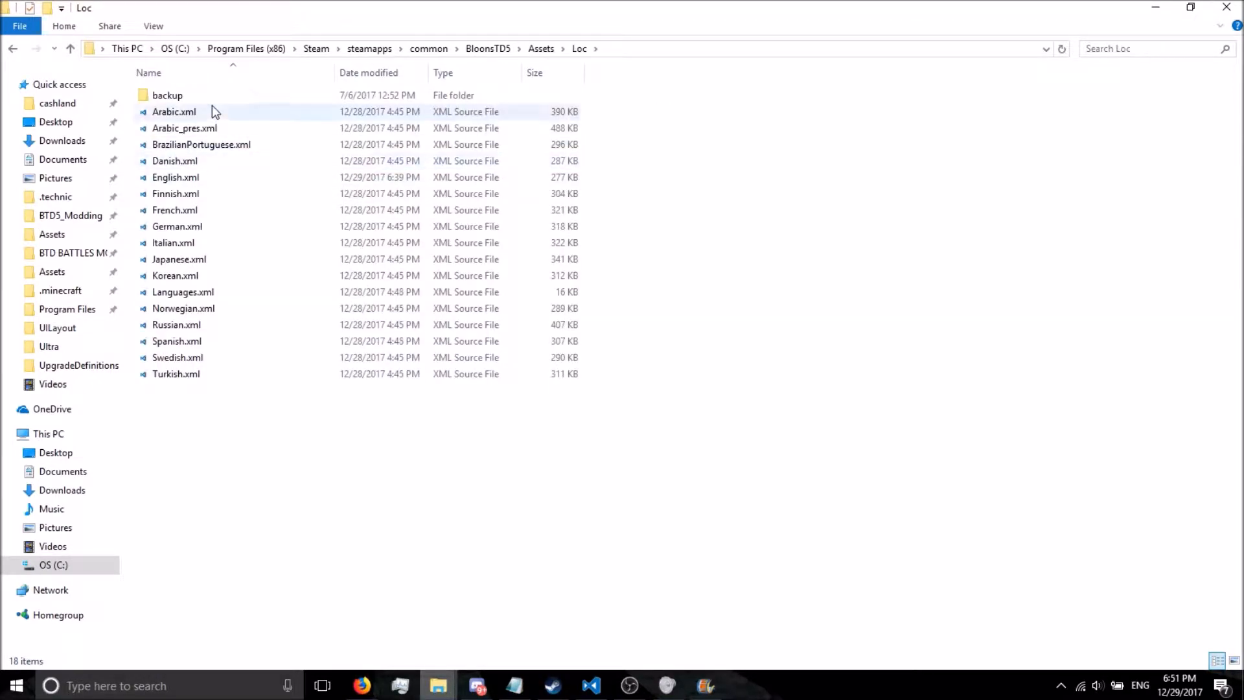
pyautogui.click(175, 178)
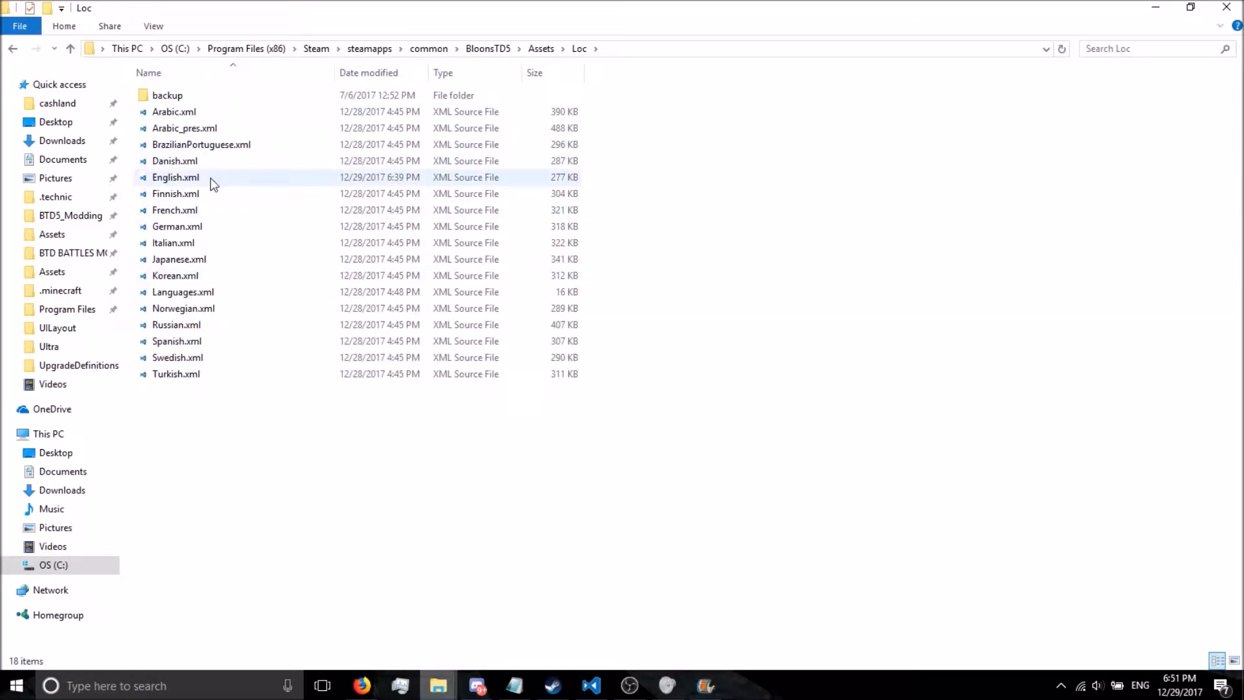
pyautogui.click(174, 178)
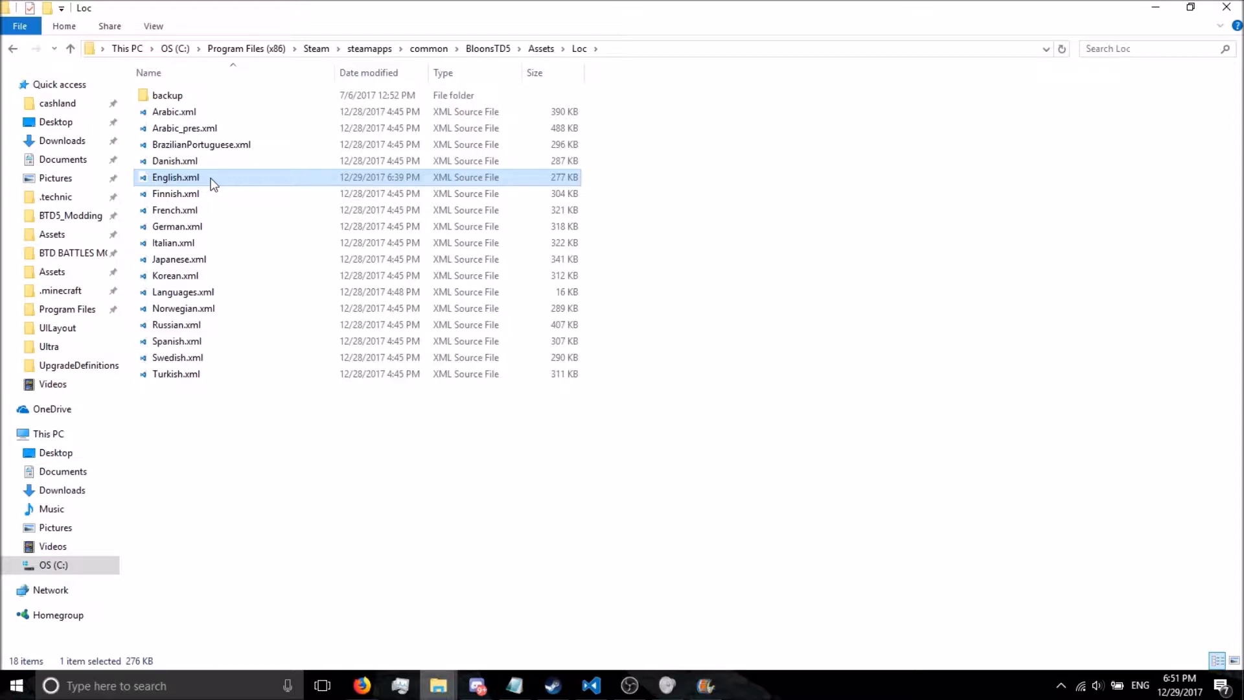
# - Open English.xml in VS Code and search for LOC_Upgrade_ to reach the Dart Monkey upgrade entries
pyautogui.doubleClick(175, 178)
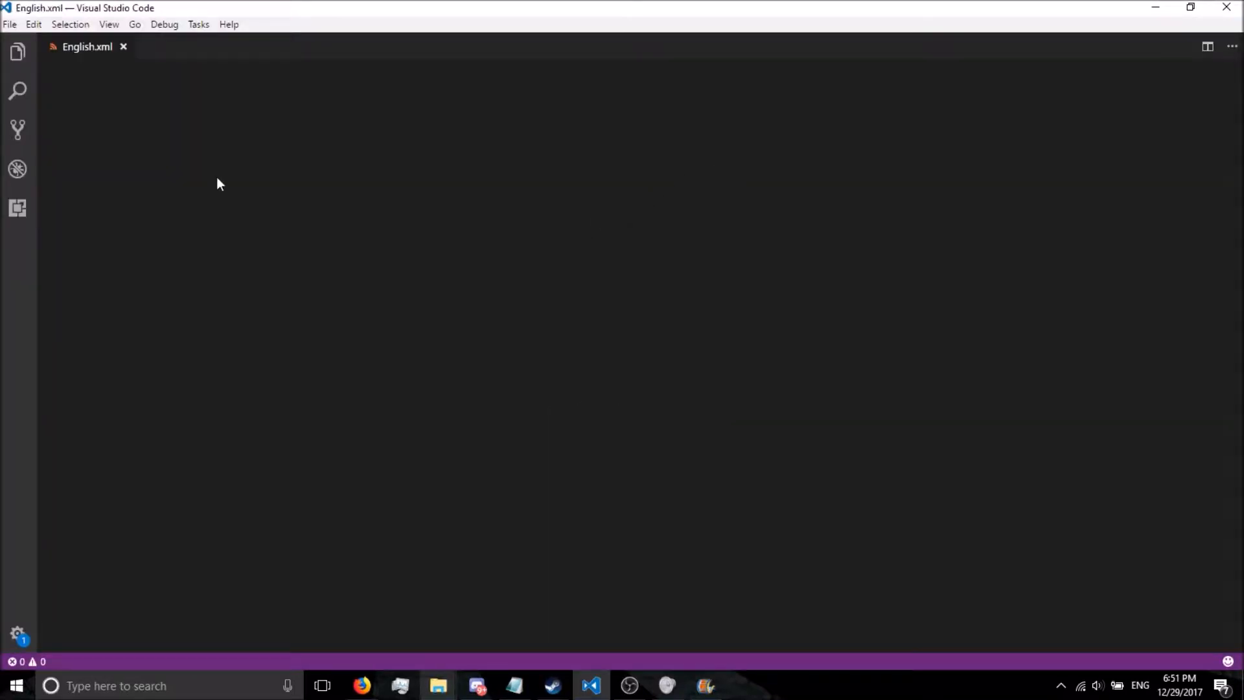
pyautogui.write('ninja')
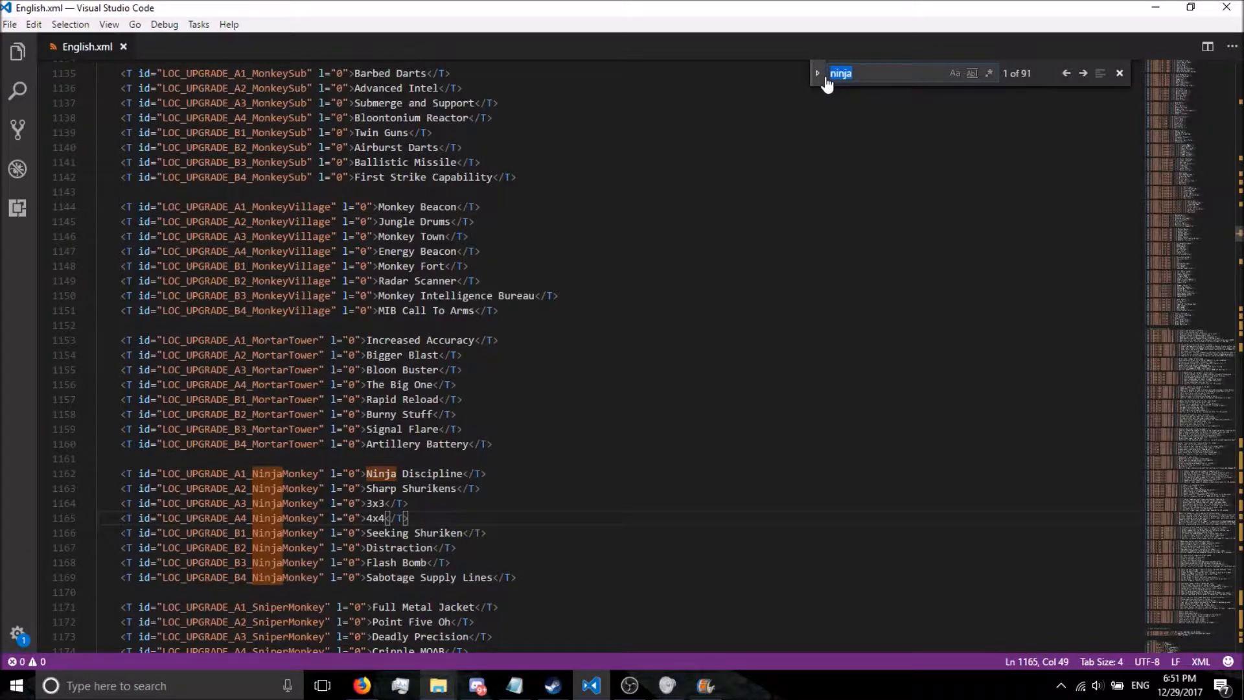
pyautogui.write('LOC_Upgr')
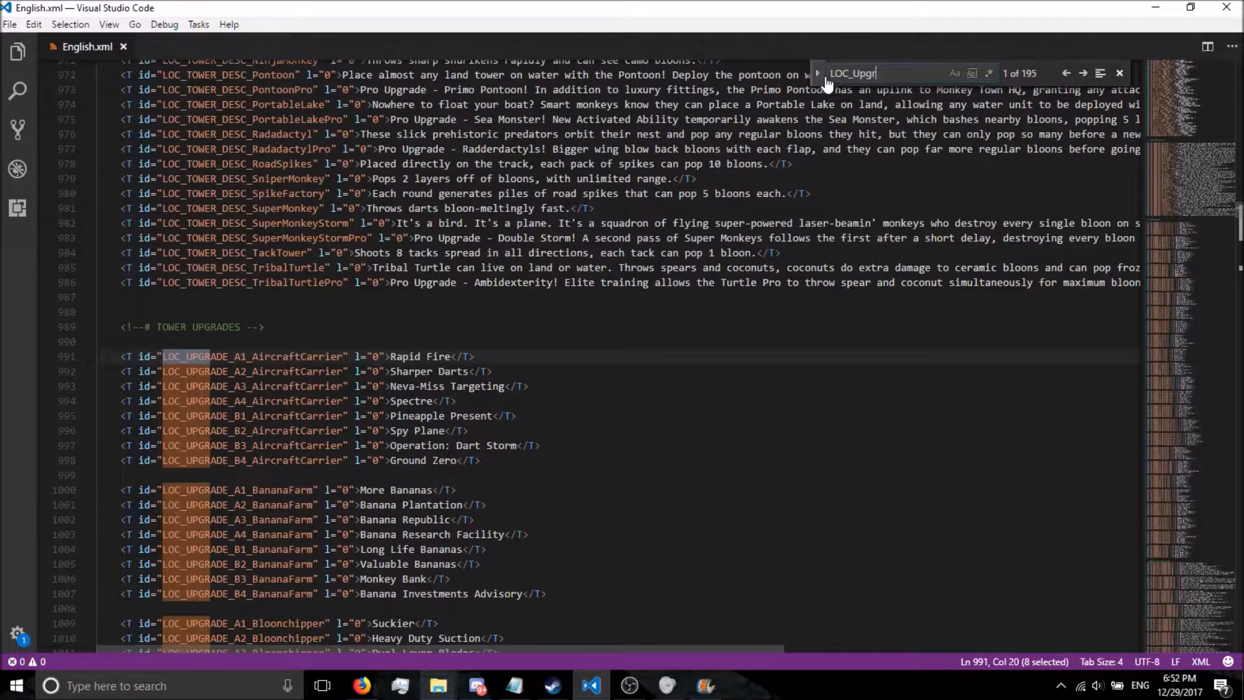
pyautogui.write('ade')
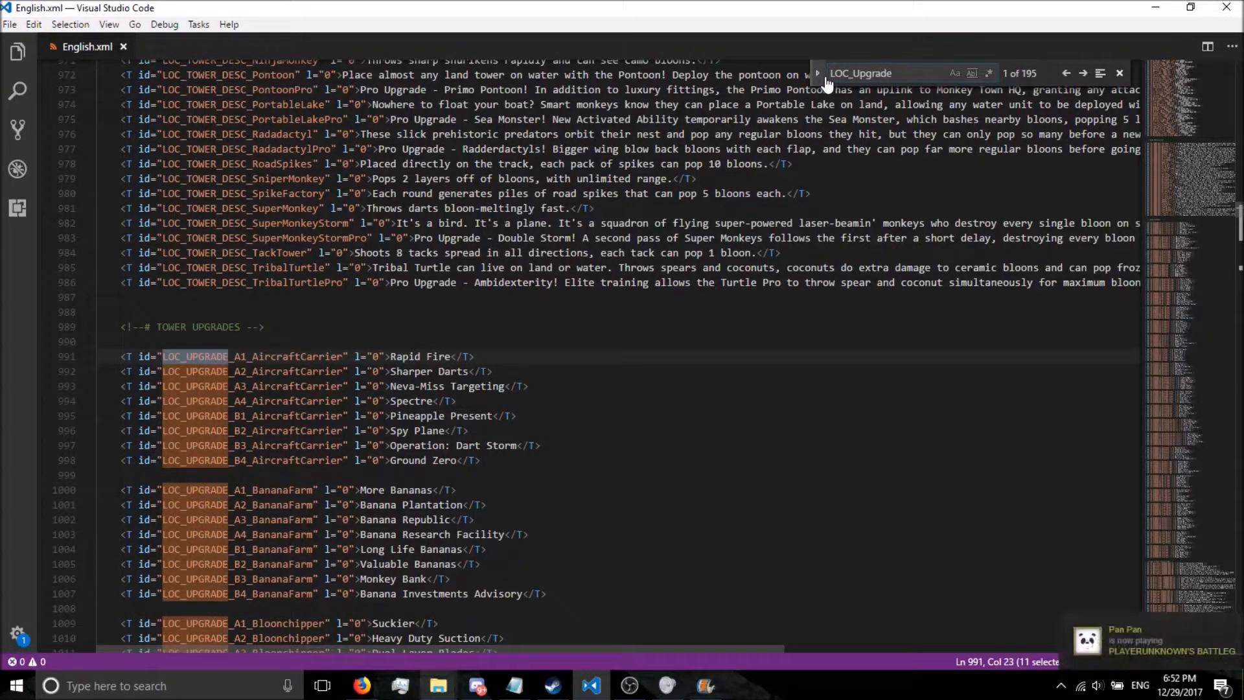
pyautogui.write('_')
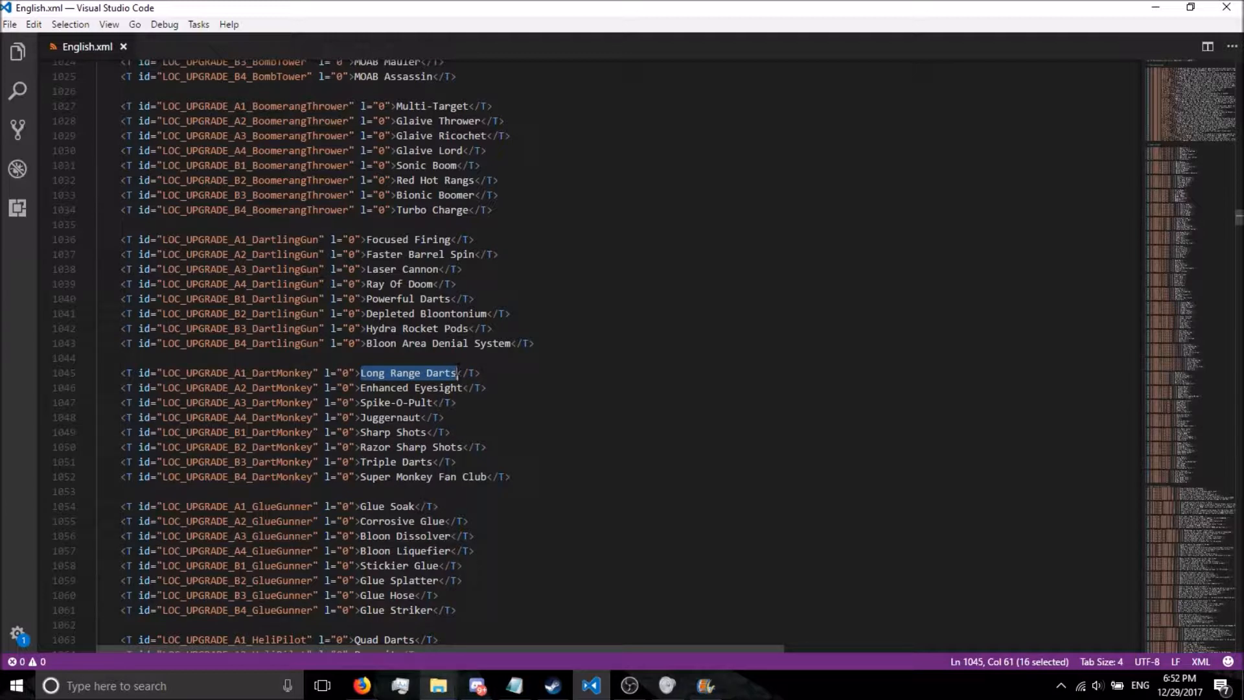
# - Replace the A1 and A2 Dart Monkey upgrade names with 'Hi Youtube' and 'I just ate'
pyautogui.write('Hi')
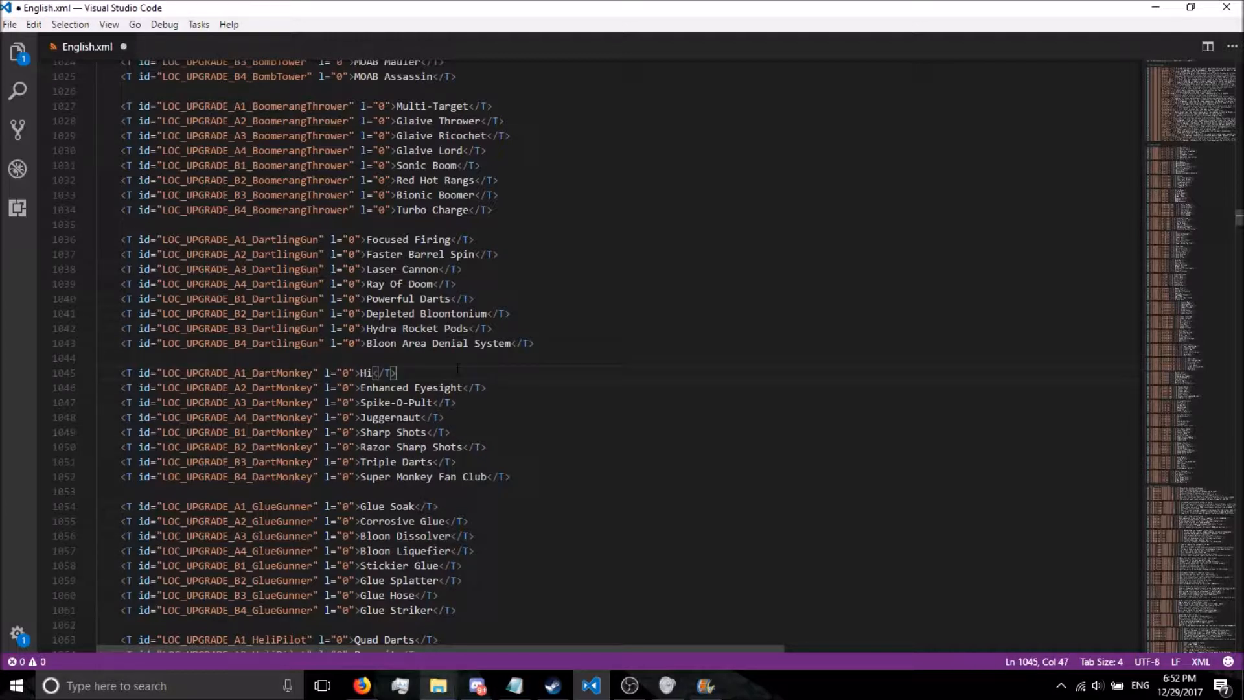
pyautogui.write('Youtube')
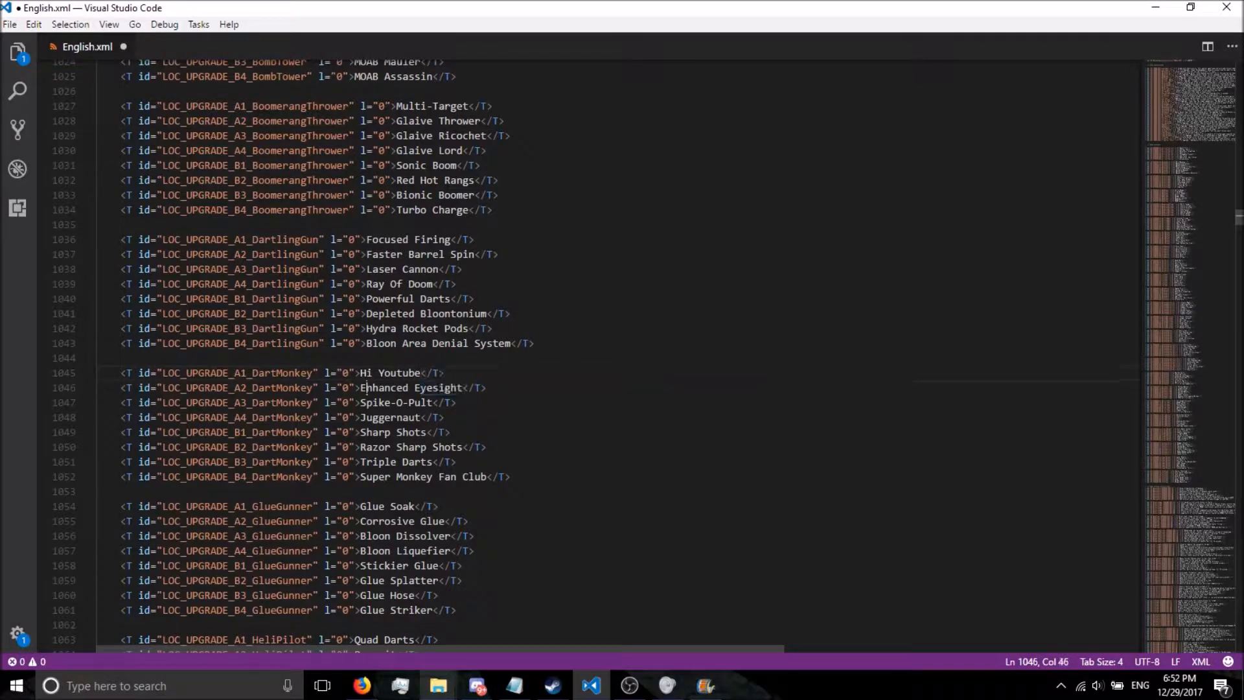
pyautogui.doubleClick(384, 387)
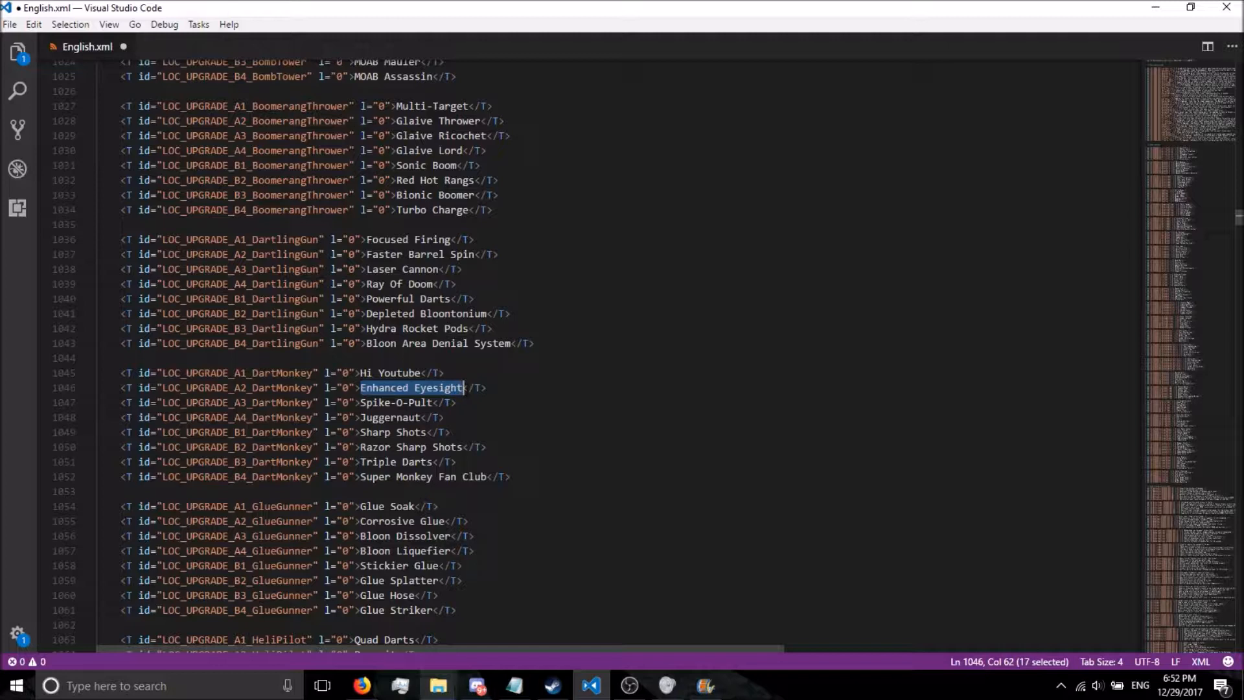
pyautogui.write('I just ate')
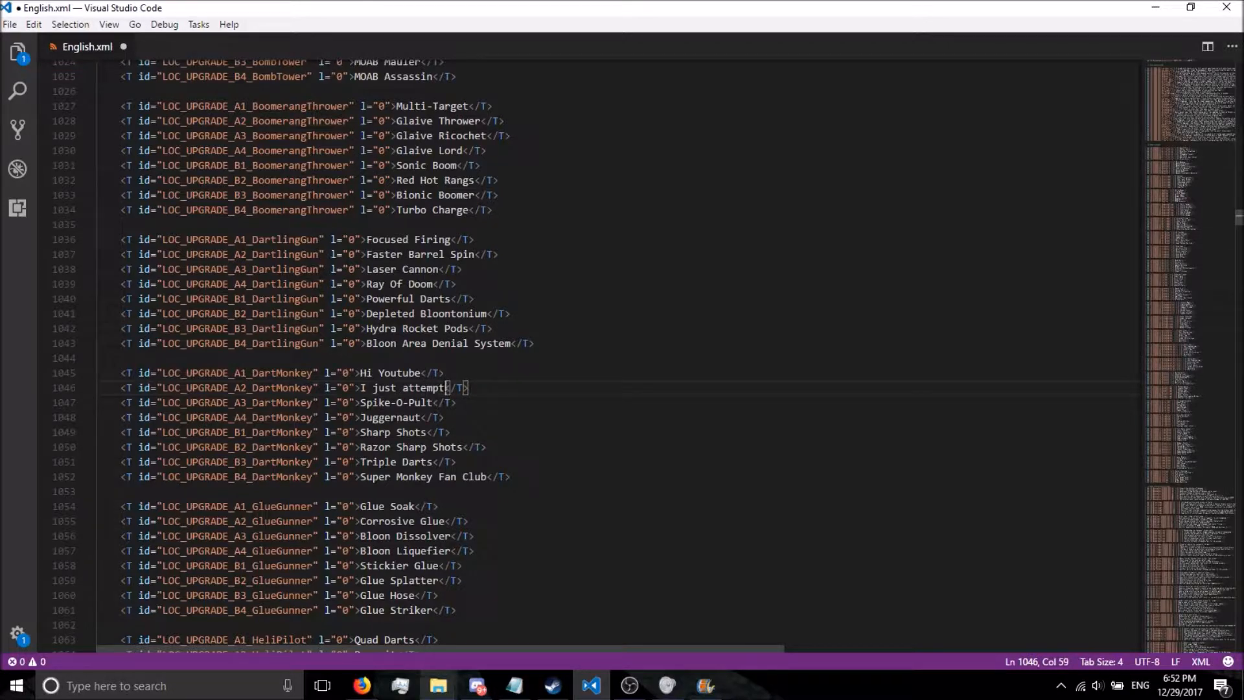
pyautogui.press('BackSpace')
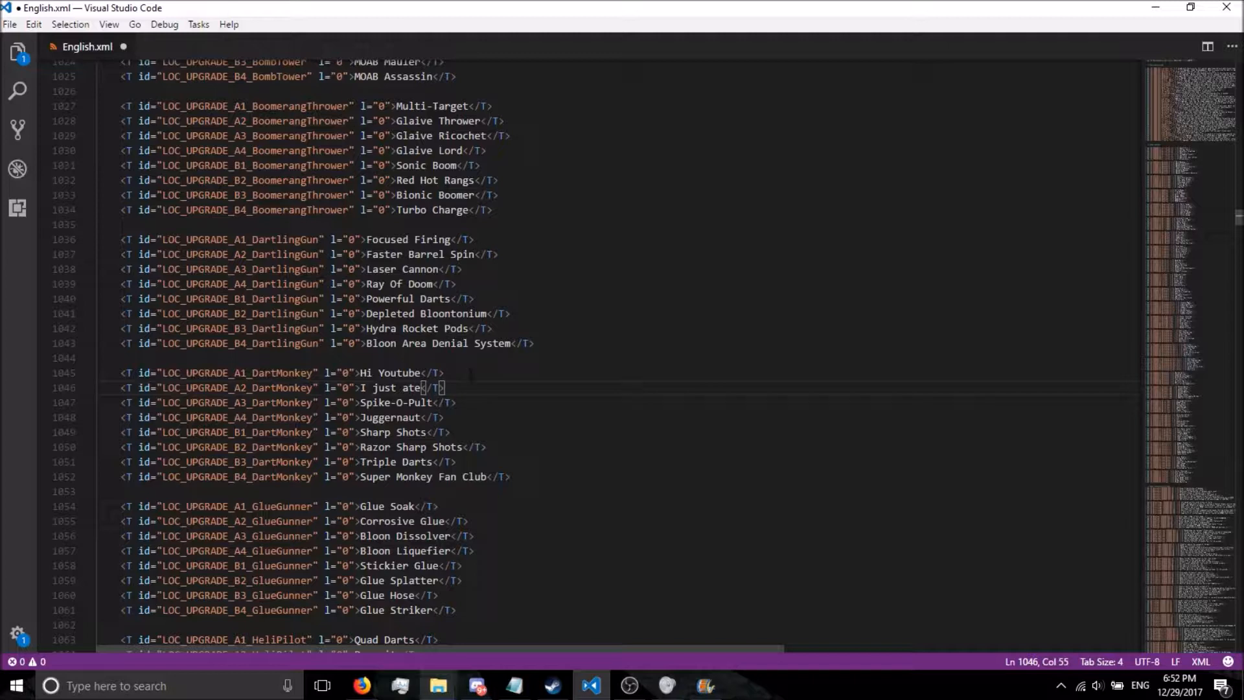
# - Replace the A3 and A4 Dart Monkey upgrade names with 'Pasta with' and 'Red sauce'
pyautogui.click(360, 401)
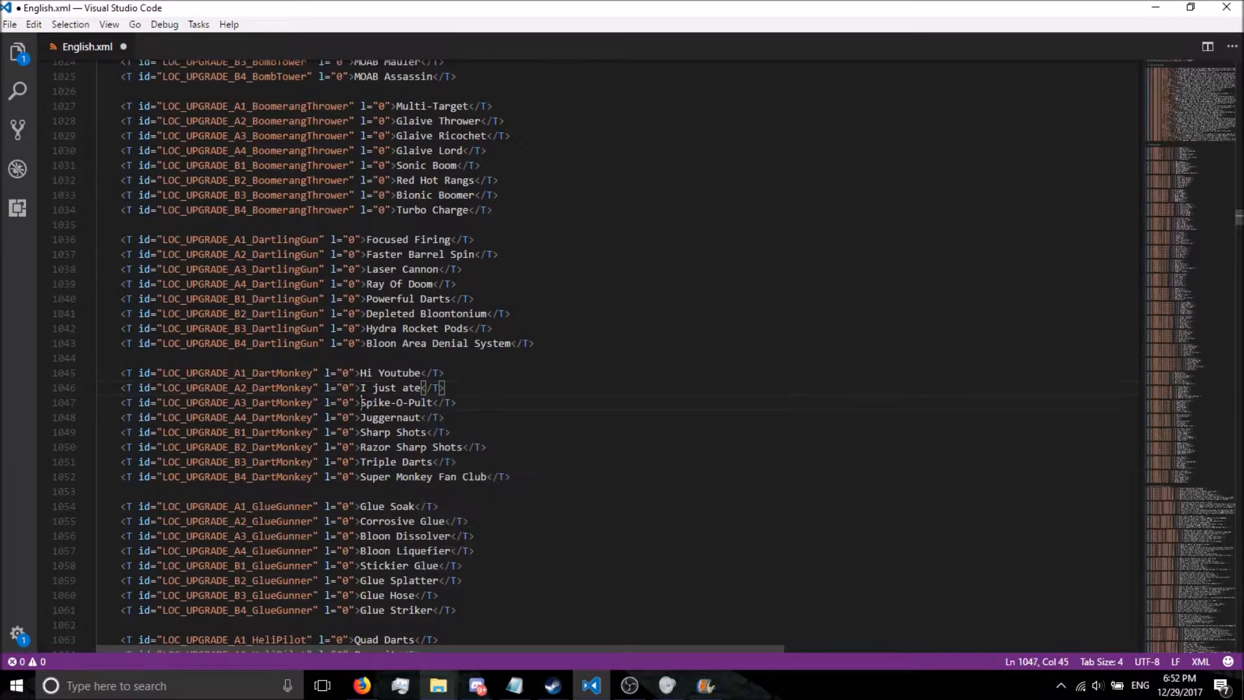
pyautogui.doubleClick(394, 402)
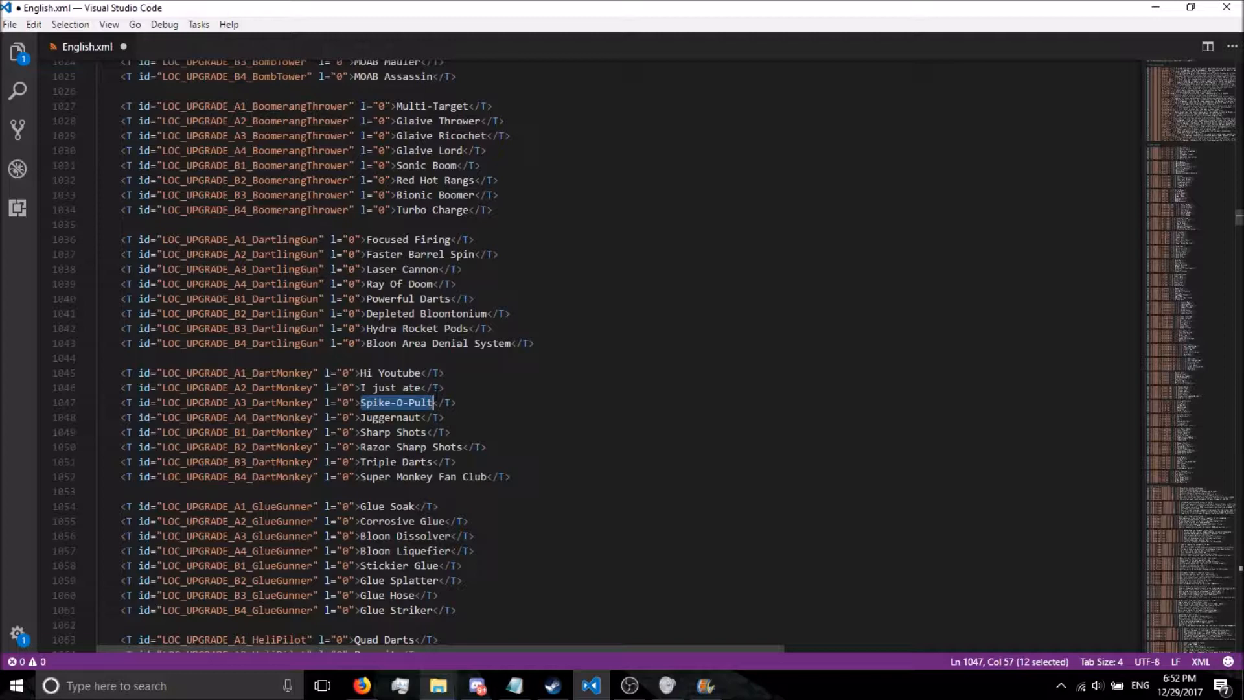
pyautogui.write('Pasta with')
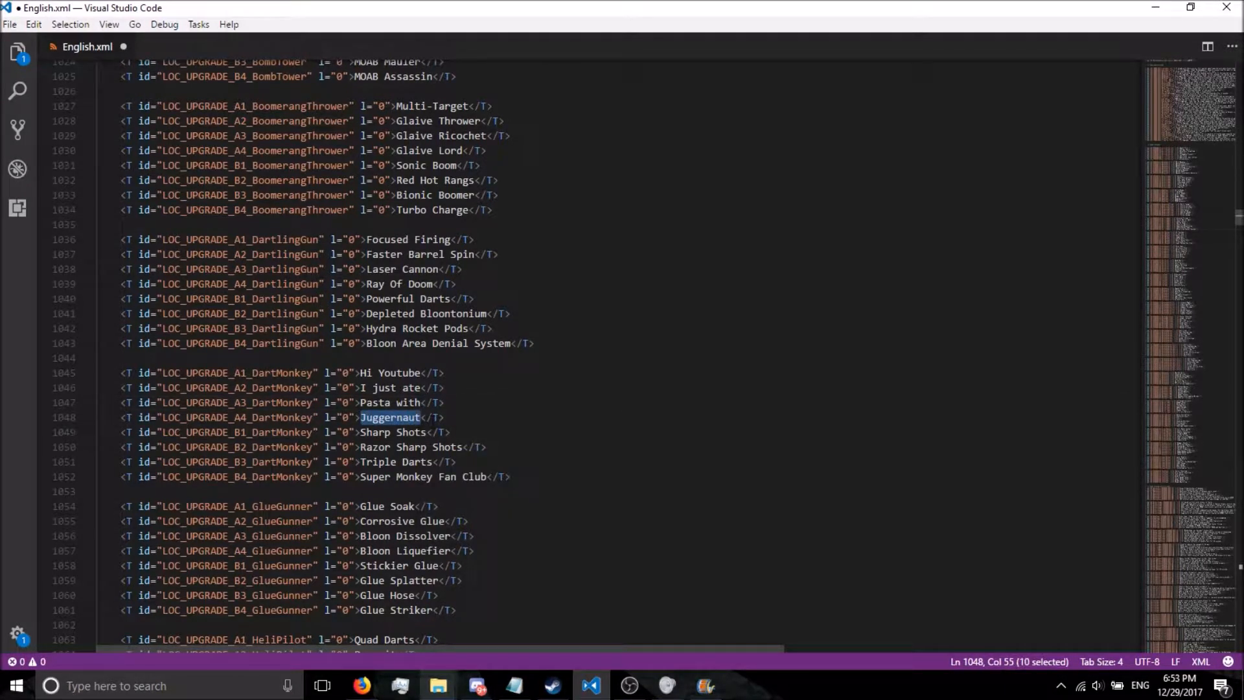
pyautogui.write('Red')
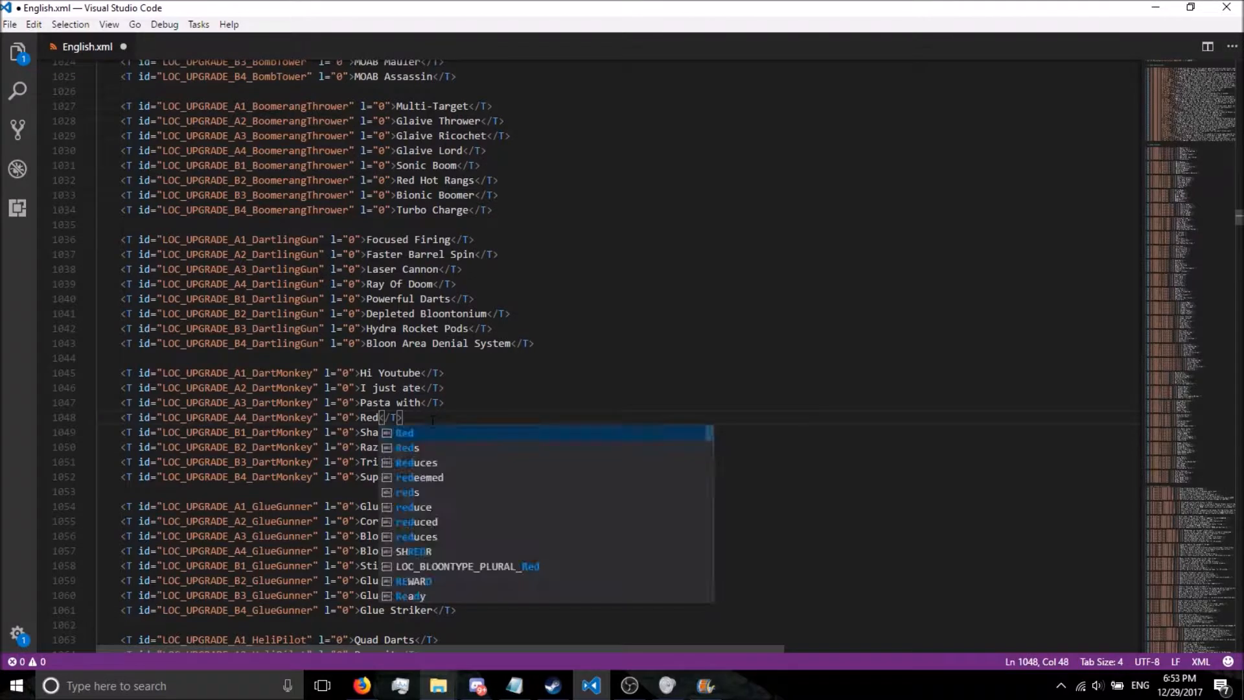
pyautogui.write('sauce')
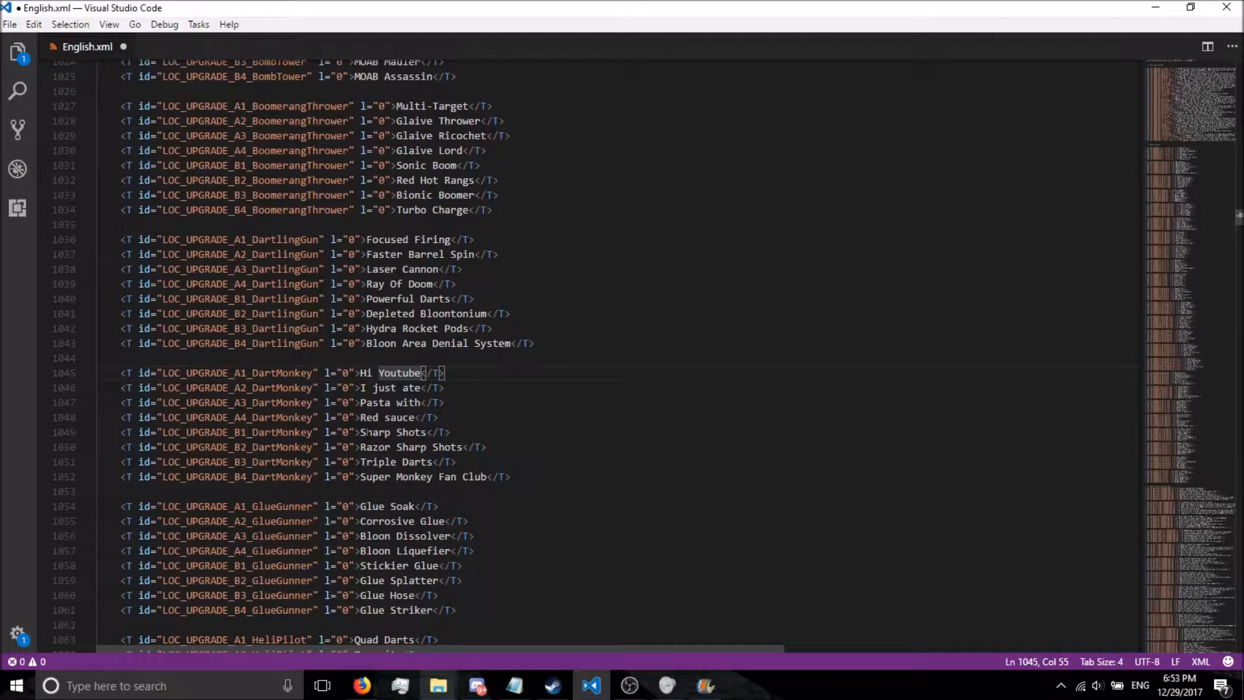
# - Replace the B1 and B2 Dart Monkey upgrade names with 'My dog' and 'Is very loud'
pyautogui.doubleClick(392, 431)
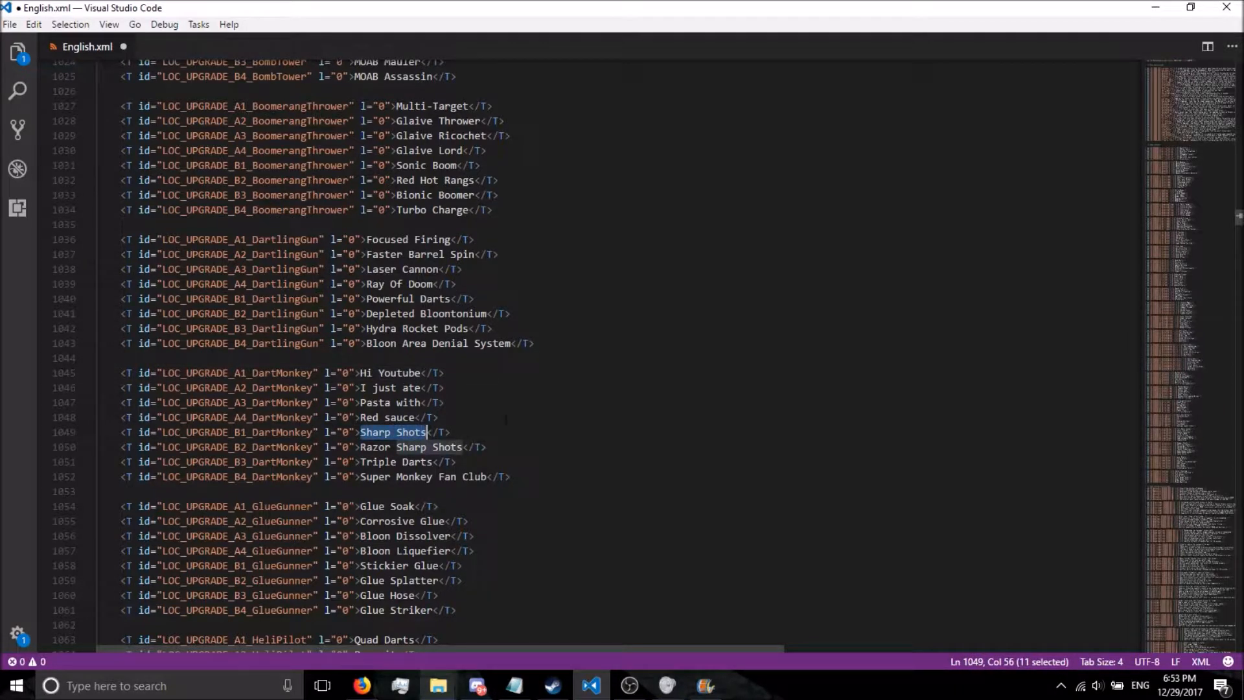
pyautogui.write('My dog')
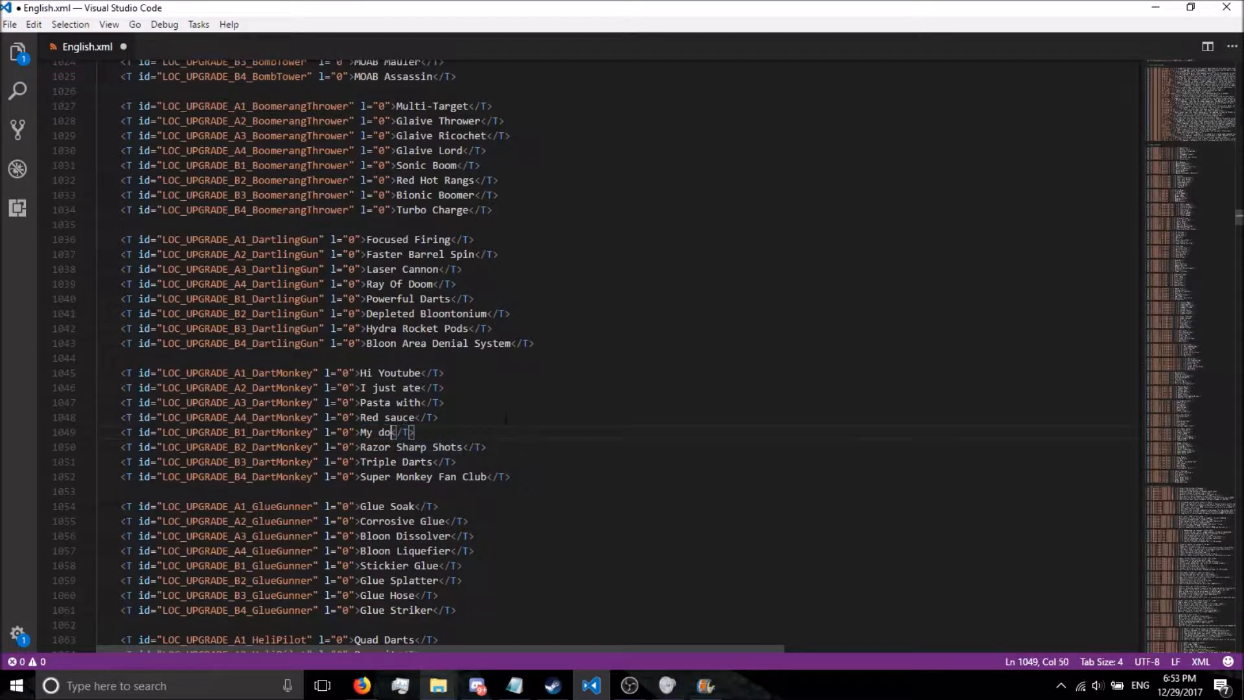
pyautogui.write('g')
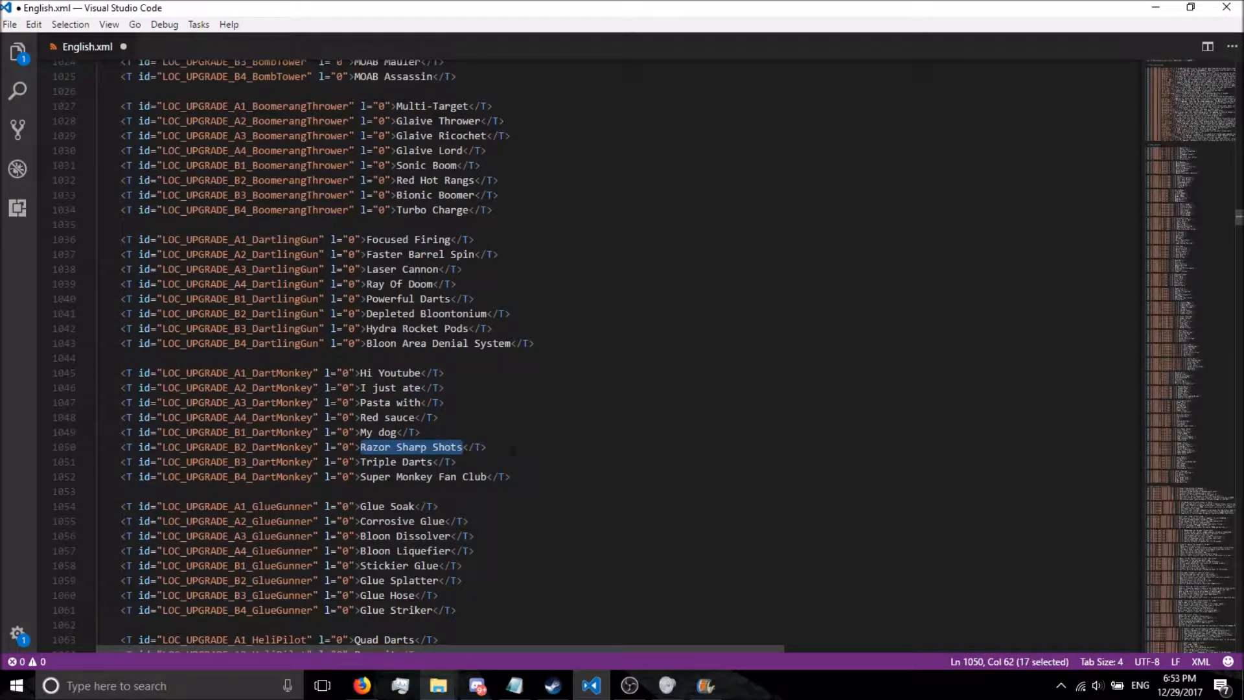
pyautogui.write('Is very loud')
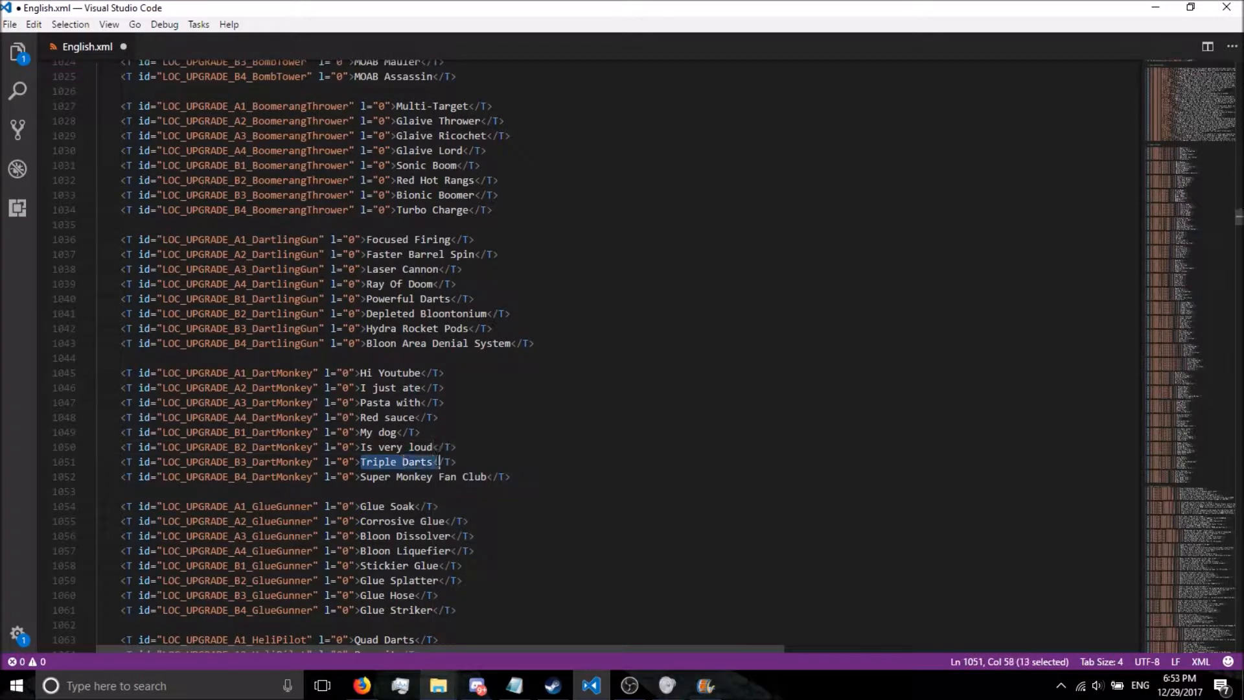
# - Replace the B3 and B4 Dart Monkey upgrade names with 'Like my' and 'Sisters lol'
pyautogui.write('Like')
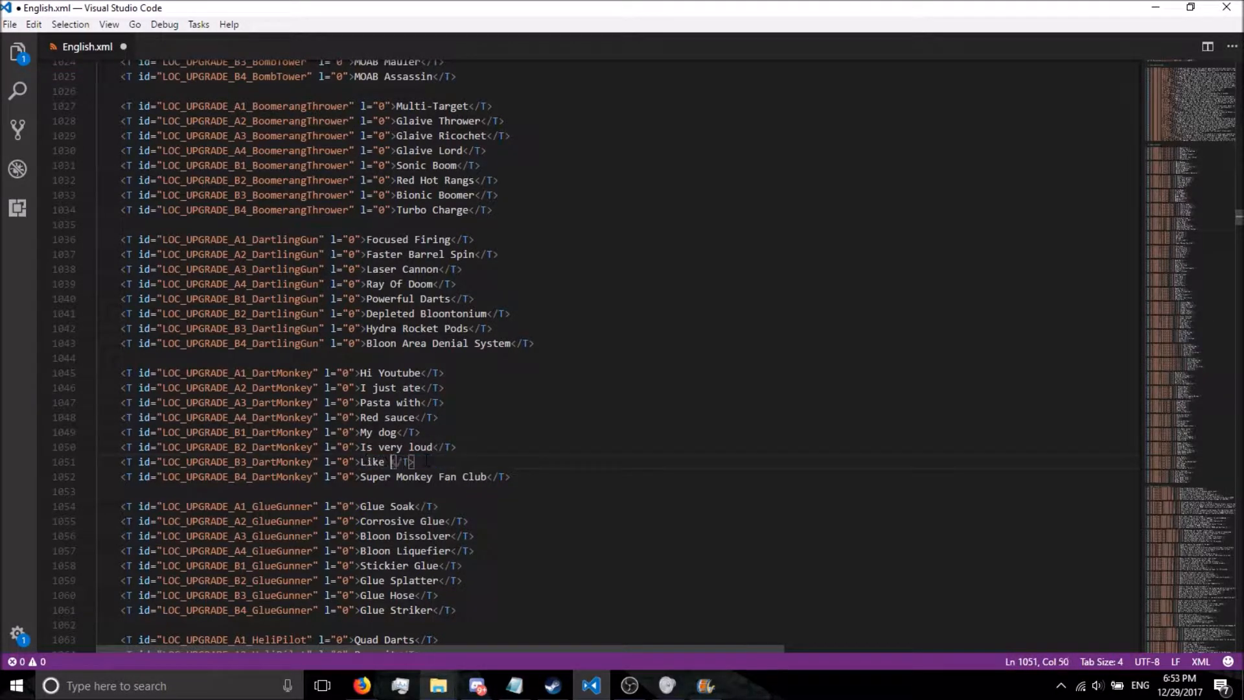
pyautogui.write('my')
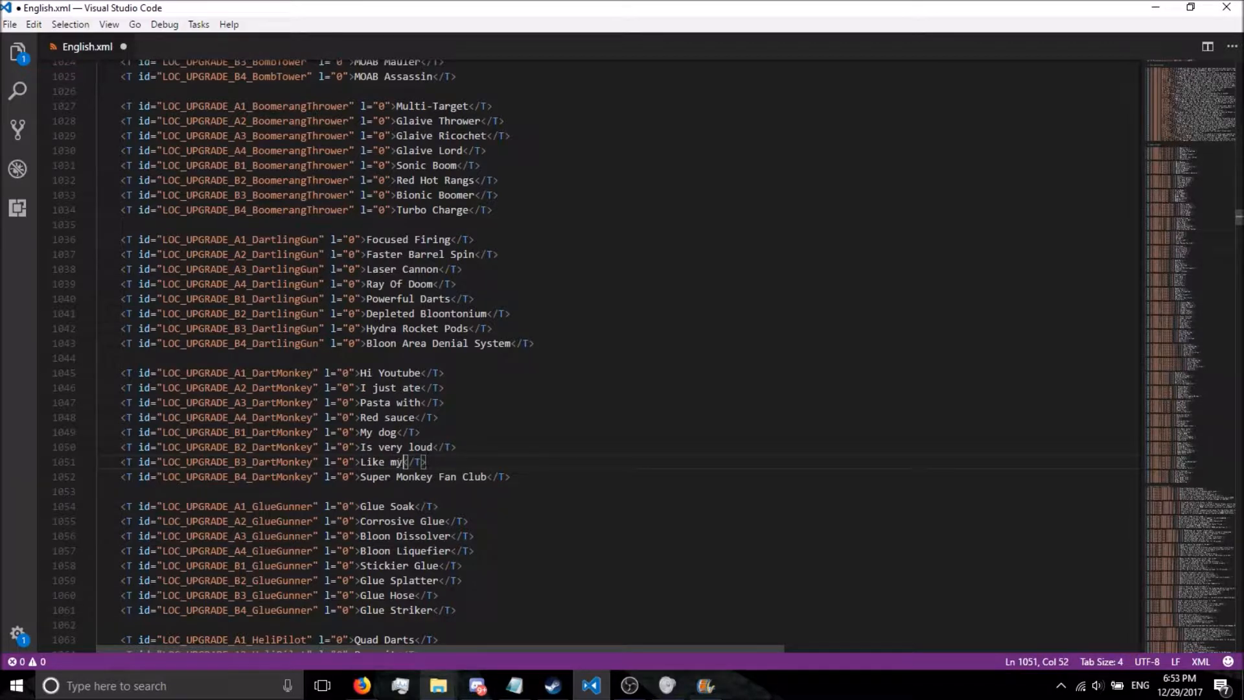
pyautogui.doubleClick(377, 477)
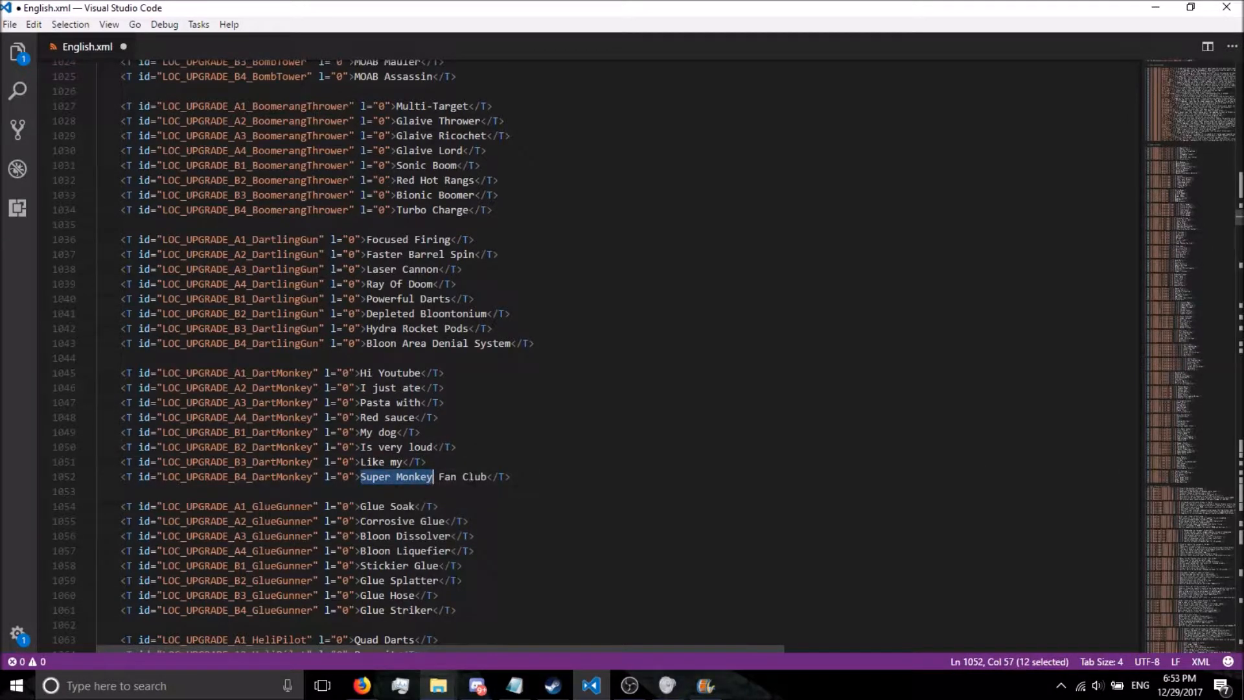
pyautogui.write('Sisters')
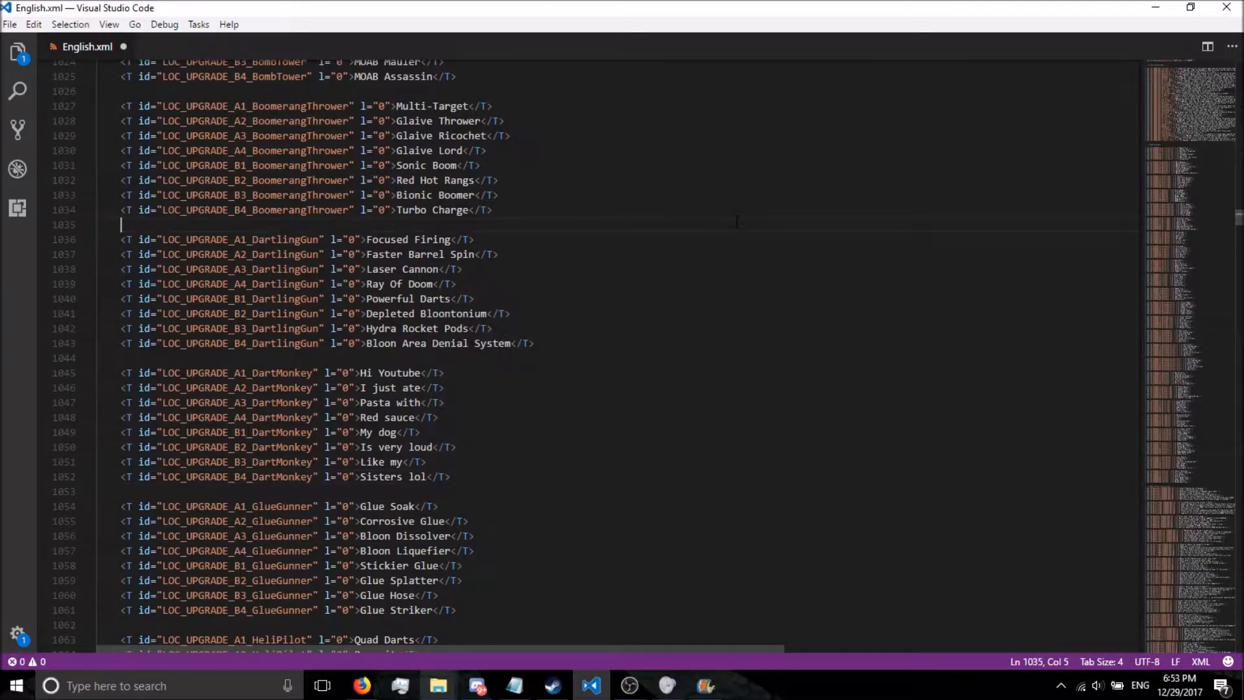
# - Save English.xml and switch to File Explorer to confirm its fresh modification time
pyautogui.press('ctrl+s')
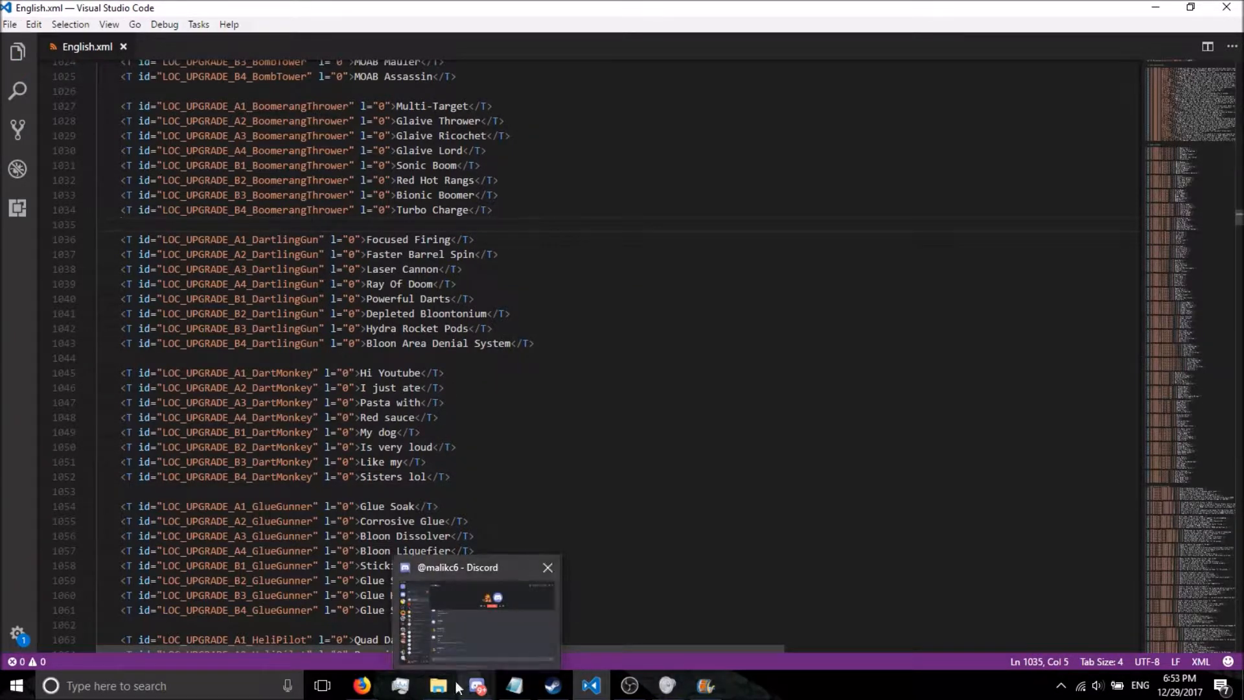
pyautogui.click(437, 686)
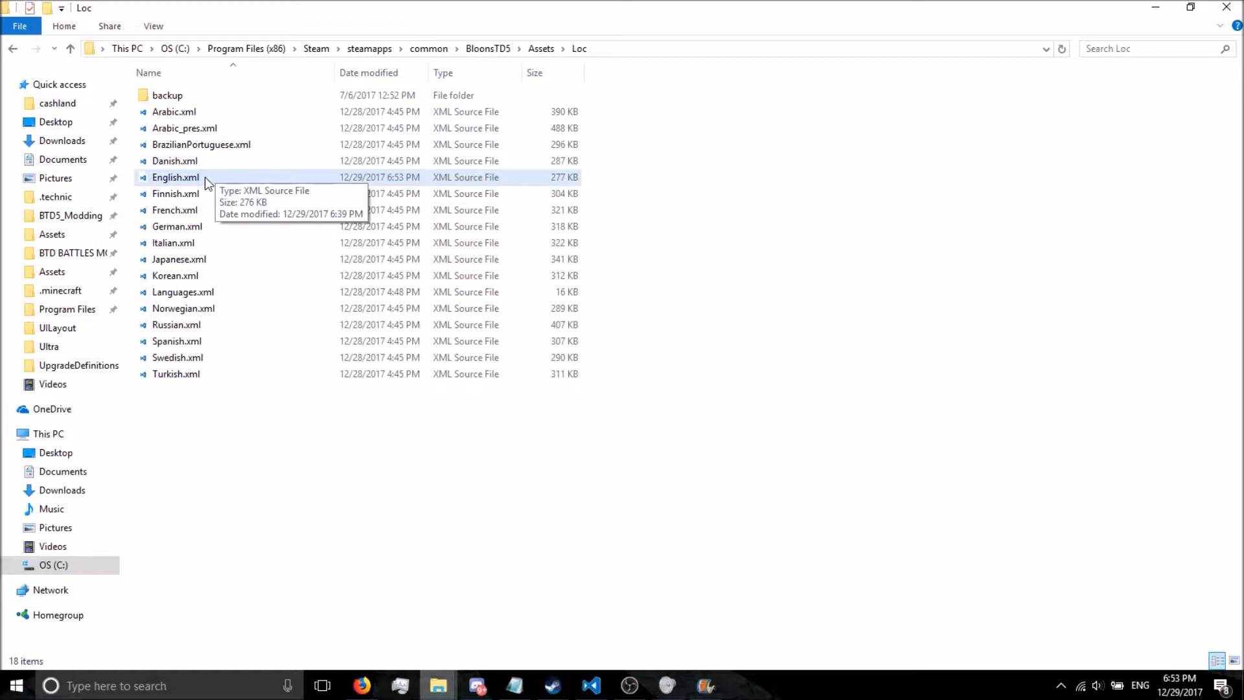
pyautogui.moveTo(798, 577)
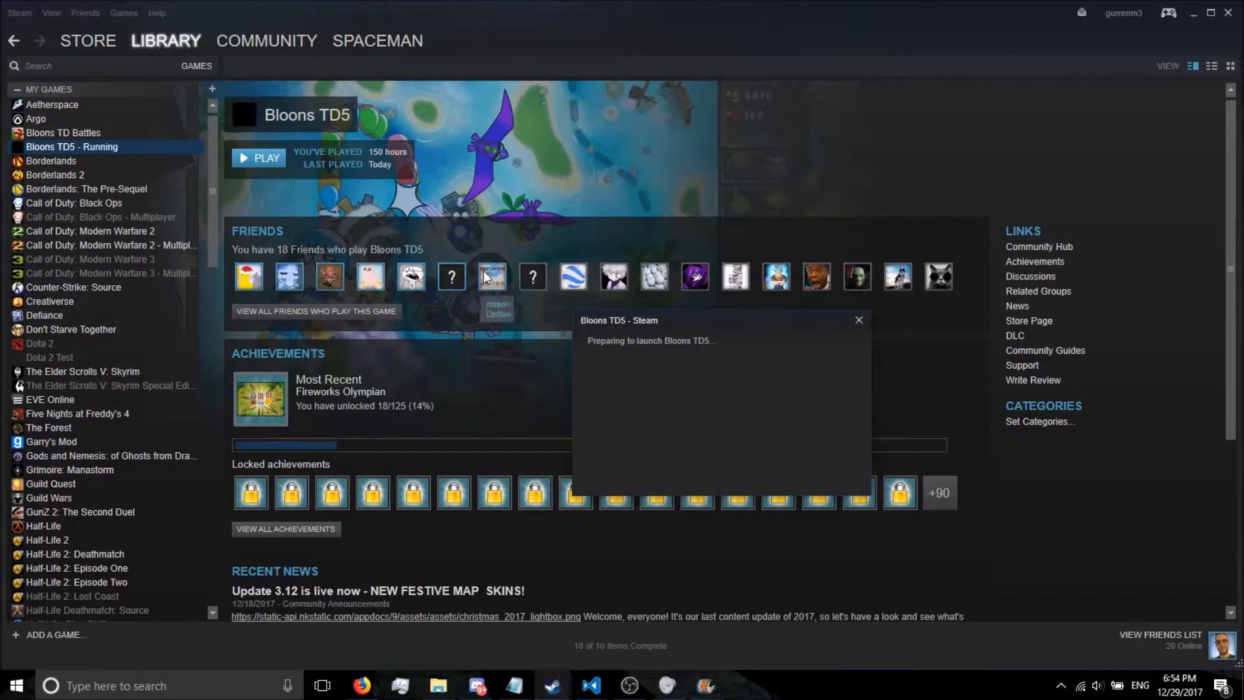
# - Start Bloons TD5 from the Steam Library
pyautogui.click(258, 159)
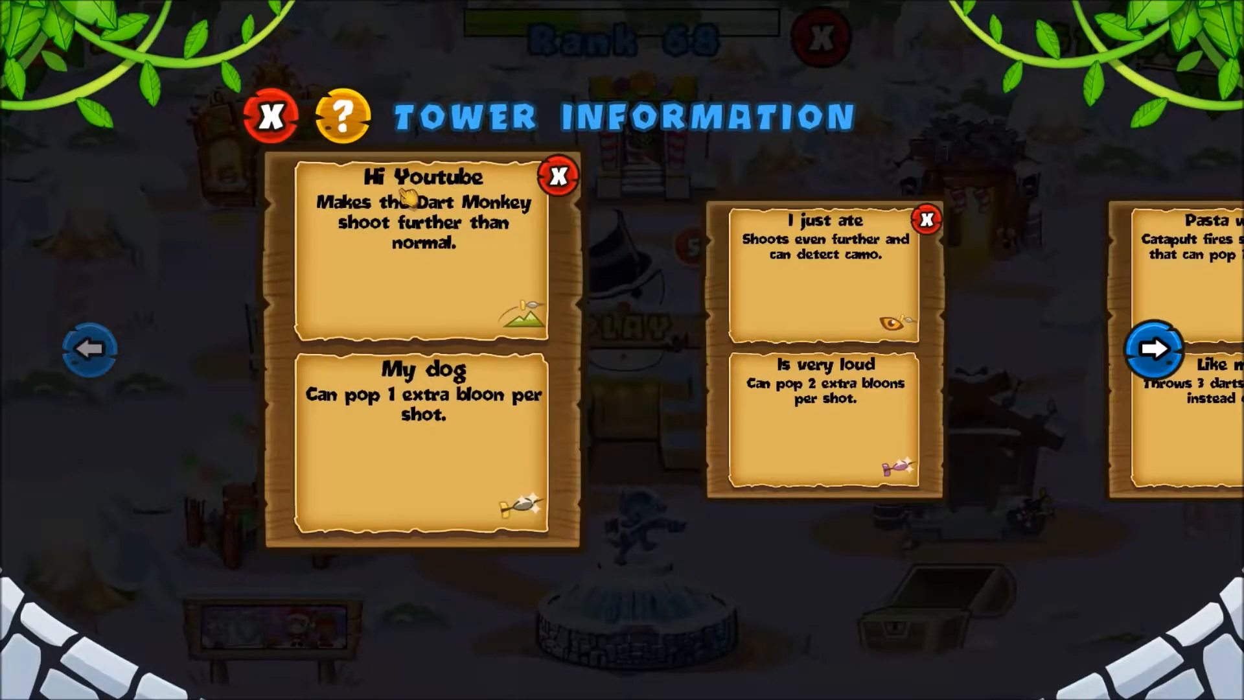
# - Page back and forth through the Dart Monkey upgrade cards showing the custom names
pyautogui.click(1155, 349)
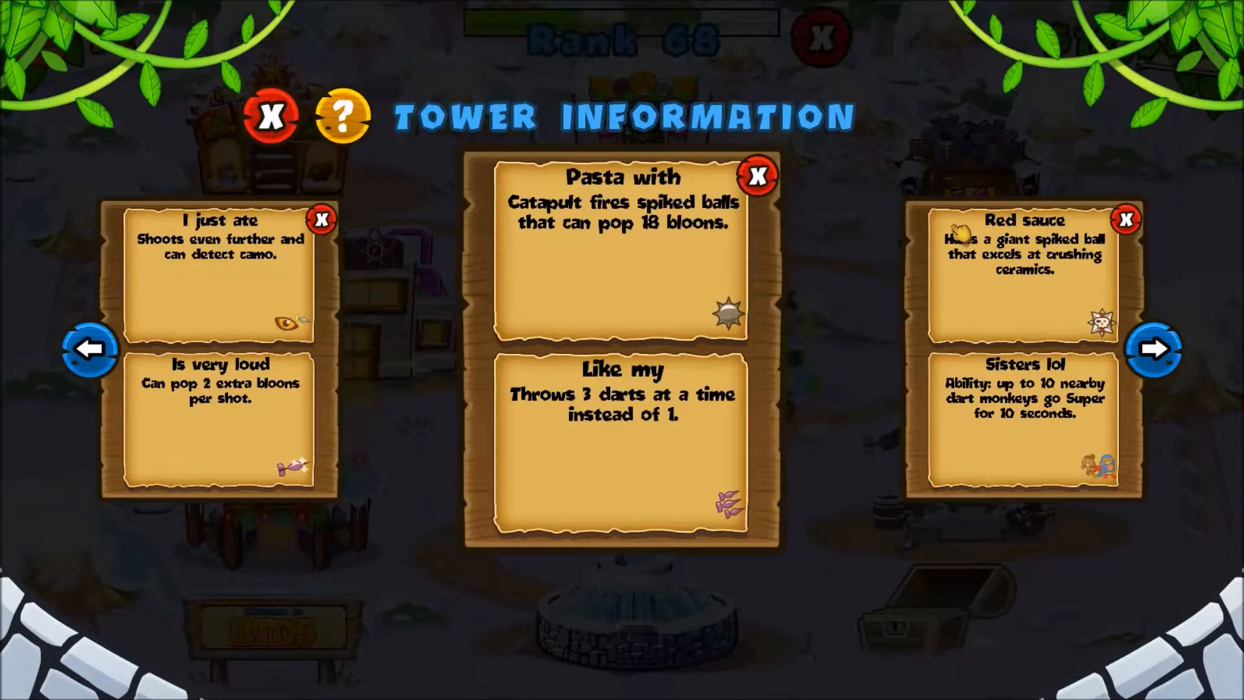
pyautogui.click(89, 348)
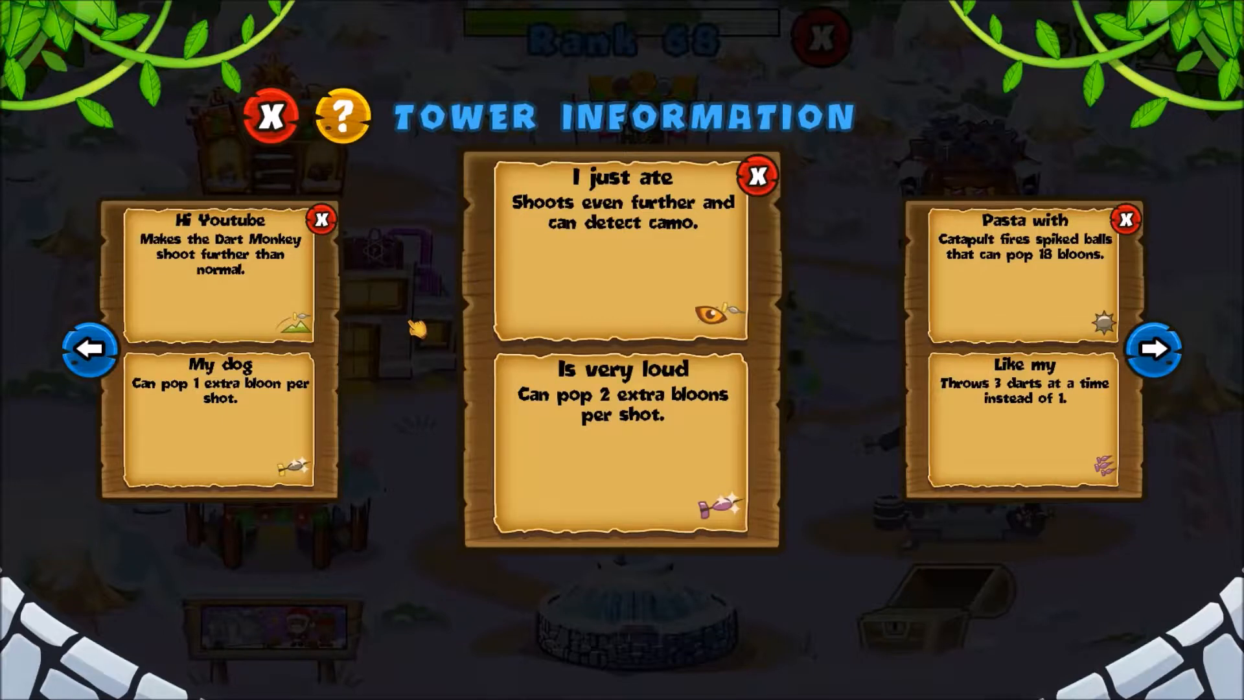
pyautogui.click(1155, 349)
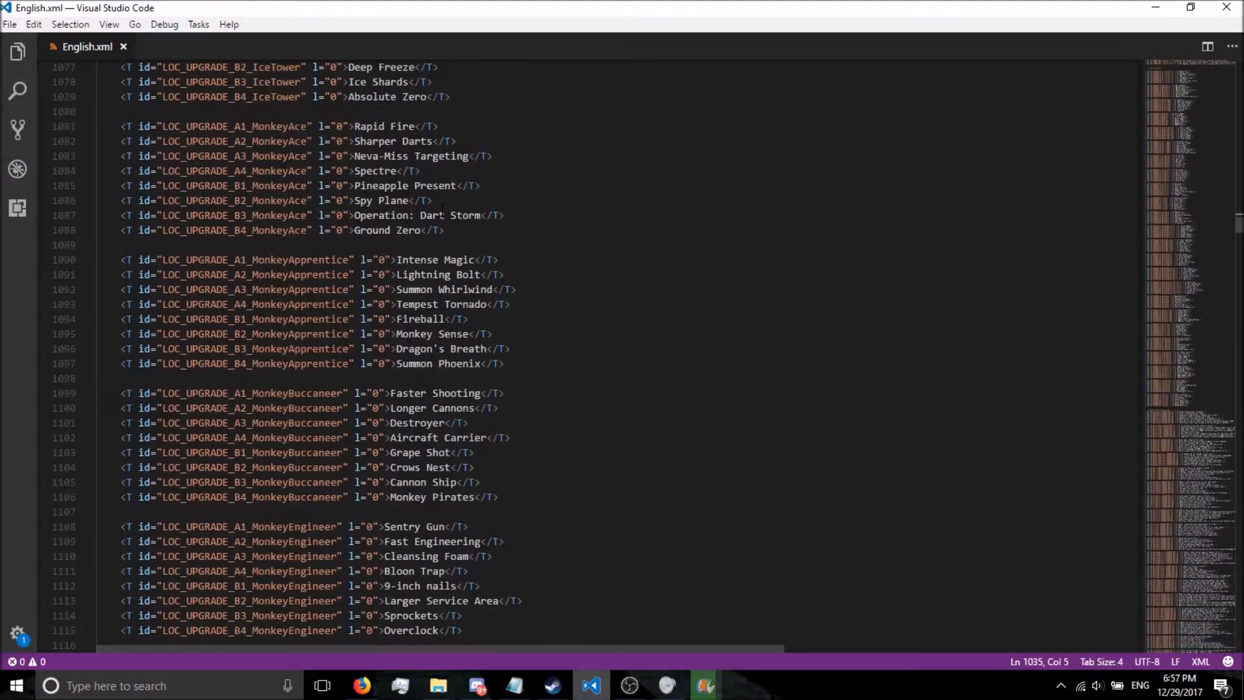
pyautogui.scroll(-3)
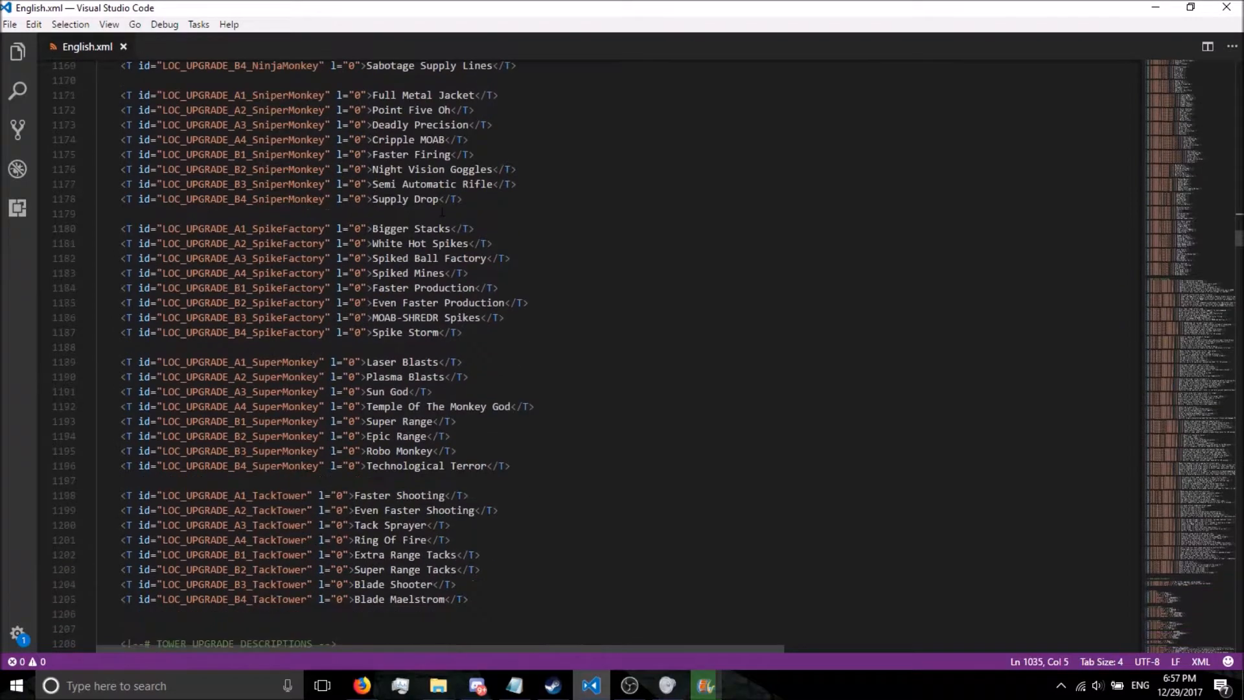
pyautogui.scroll(-3)
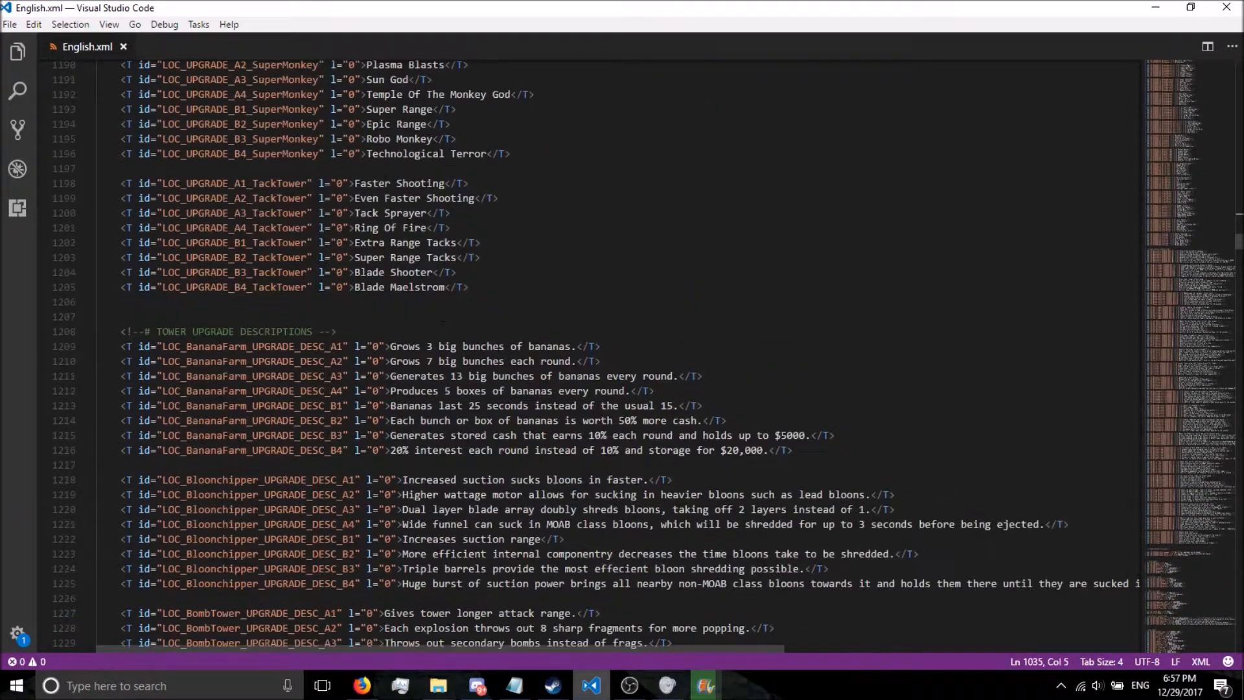
pyautogui.scroll(-3)
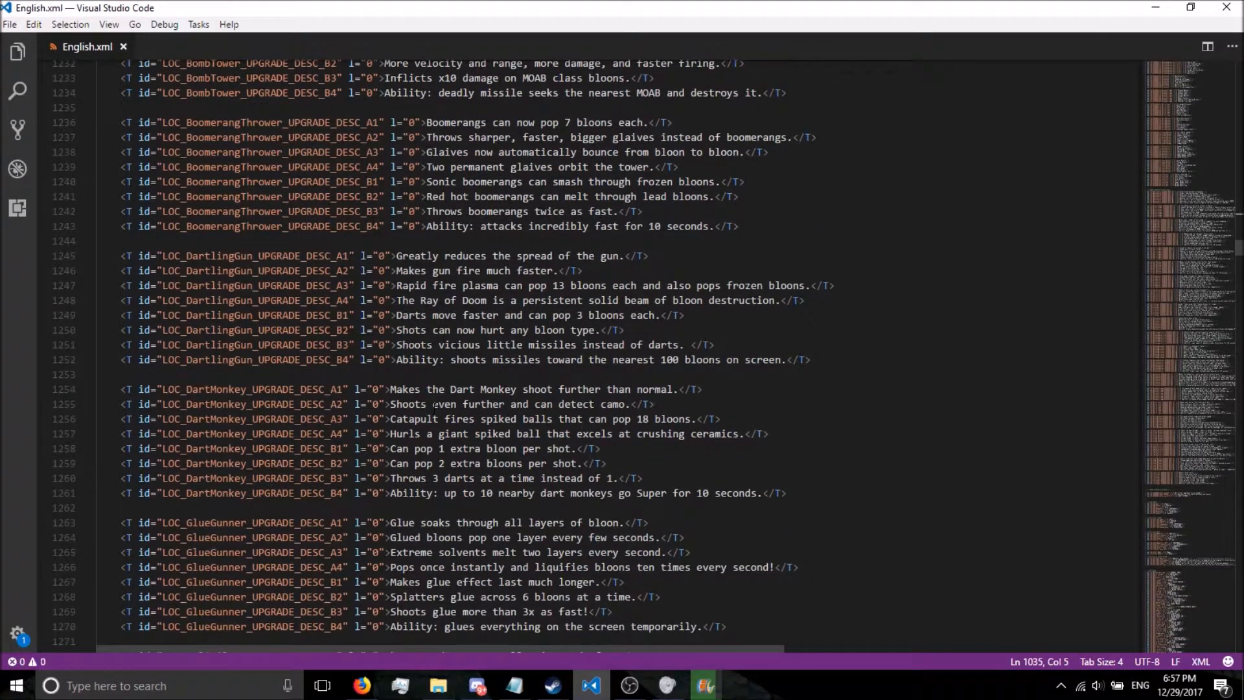
pyautogui.moveTo(389, 389); pyautogui.dragTo(607, 464)
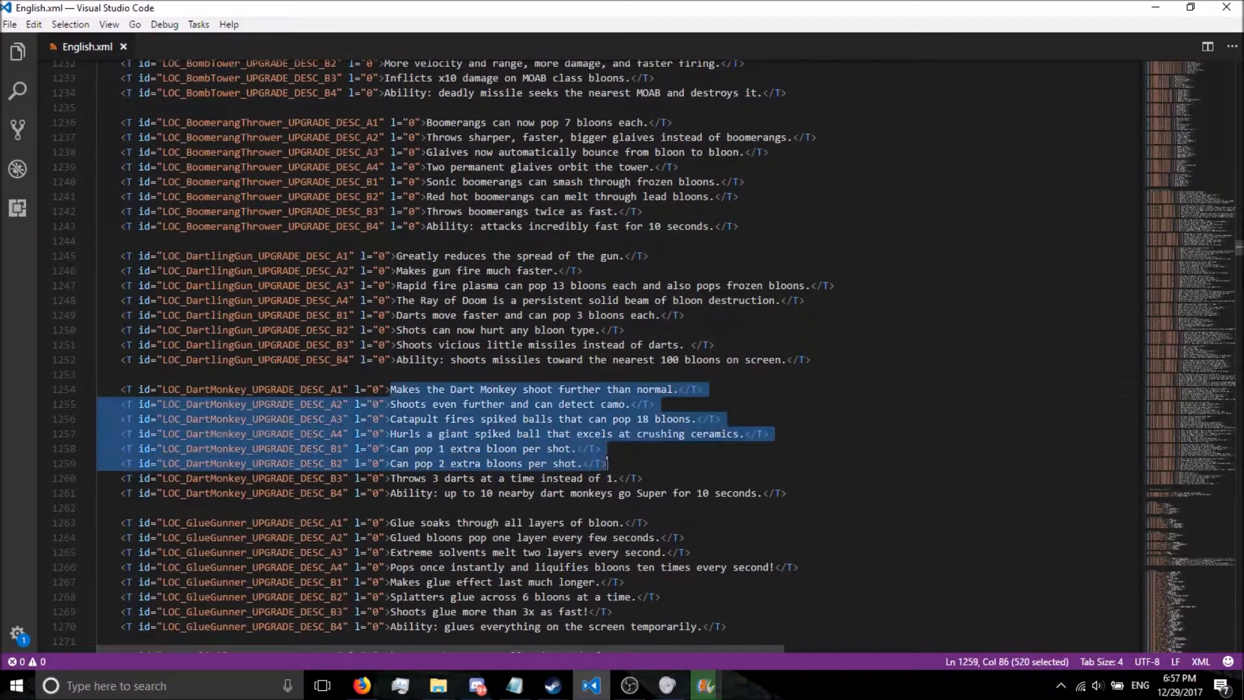
pyautogui.click(603, 449)
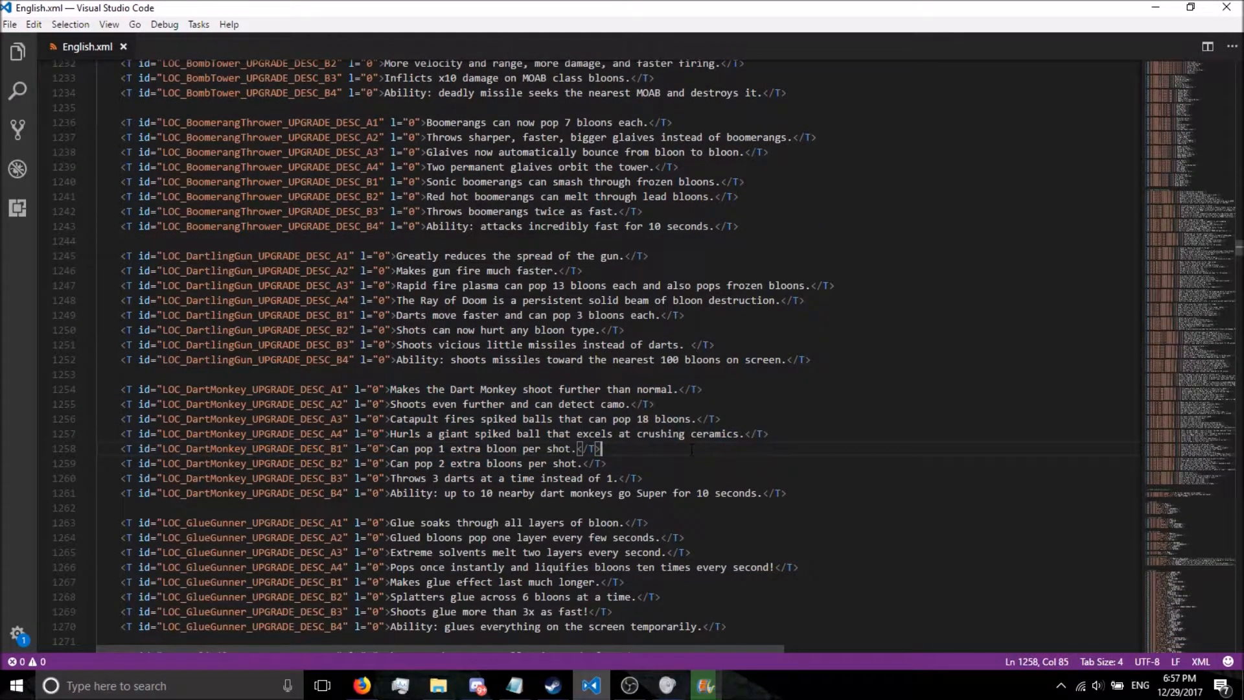
pyautogui.press('enter')
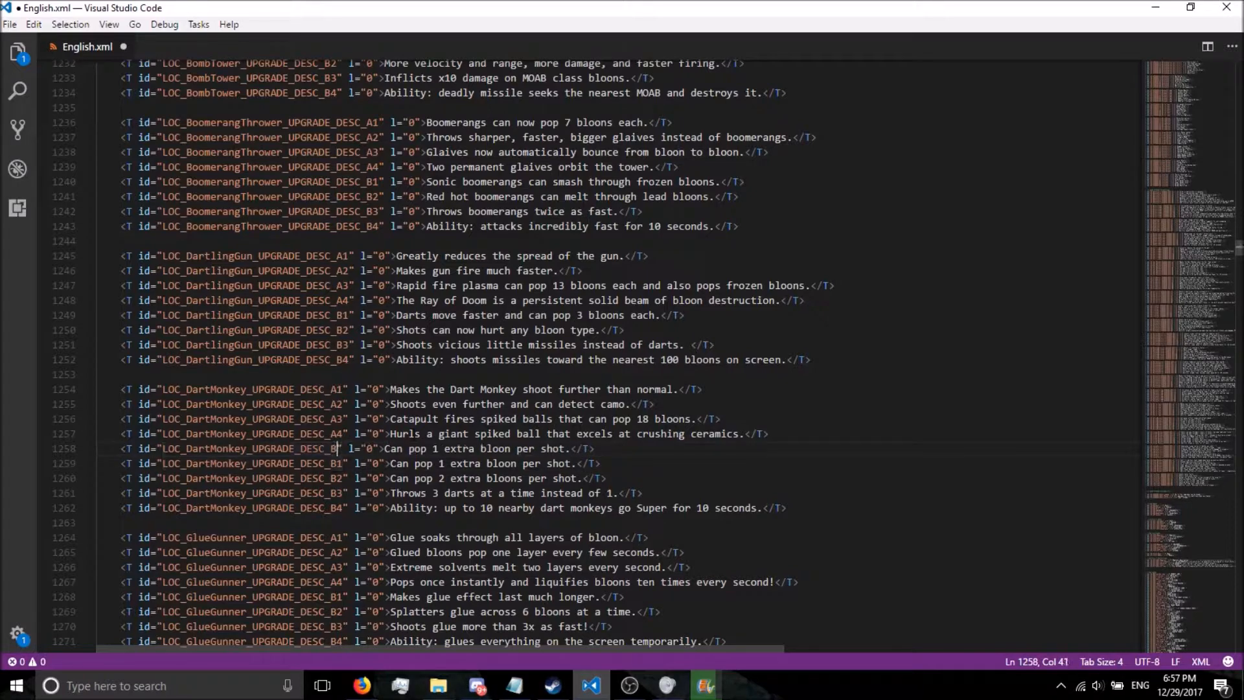
pyautogui.write('5')
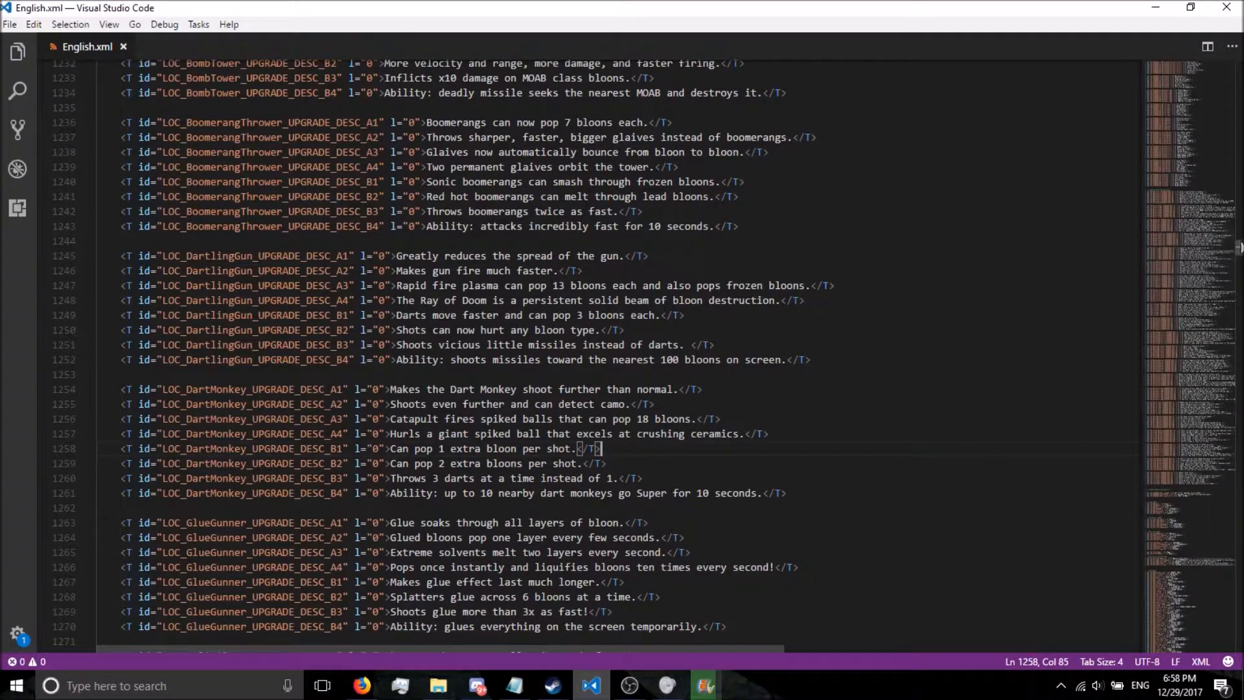
# - Scroll English.xml down past the hints and tips to the SPECIALTY BUILDINGS entries like Ace Private Hangar
pyautogui.scroll(-3)
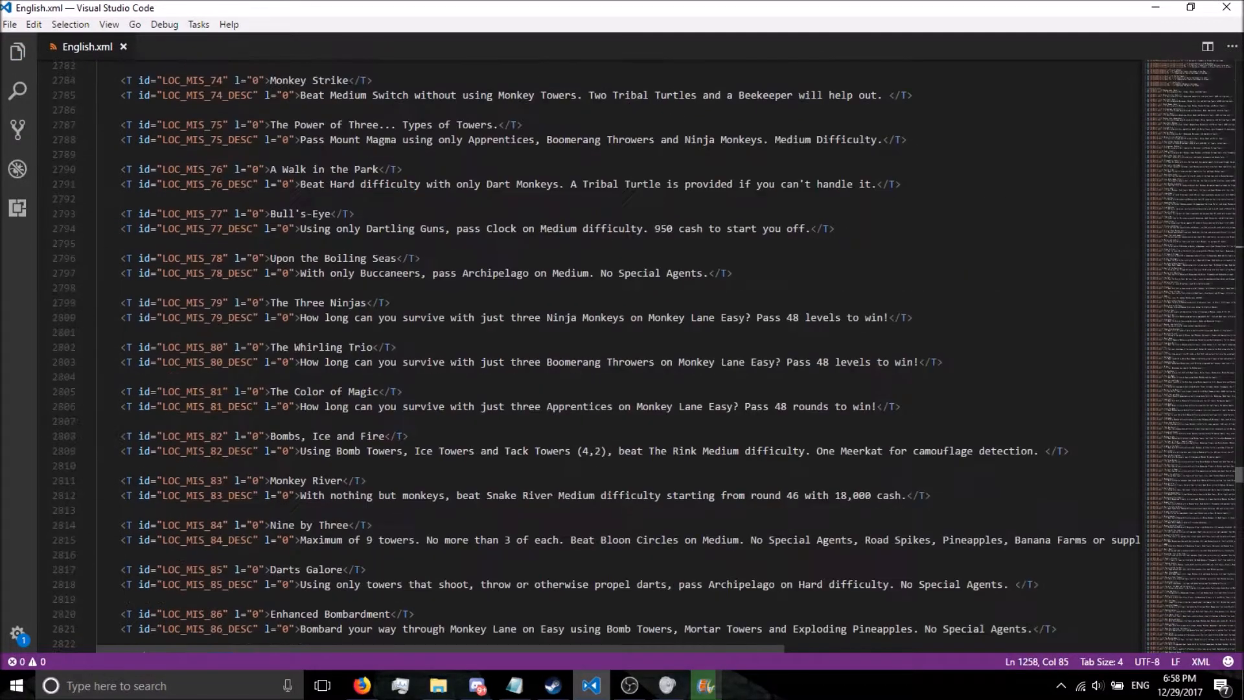
pyautogui.scroll(-3)
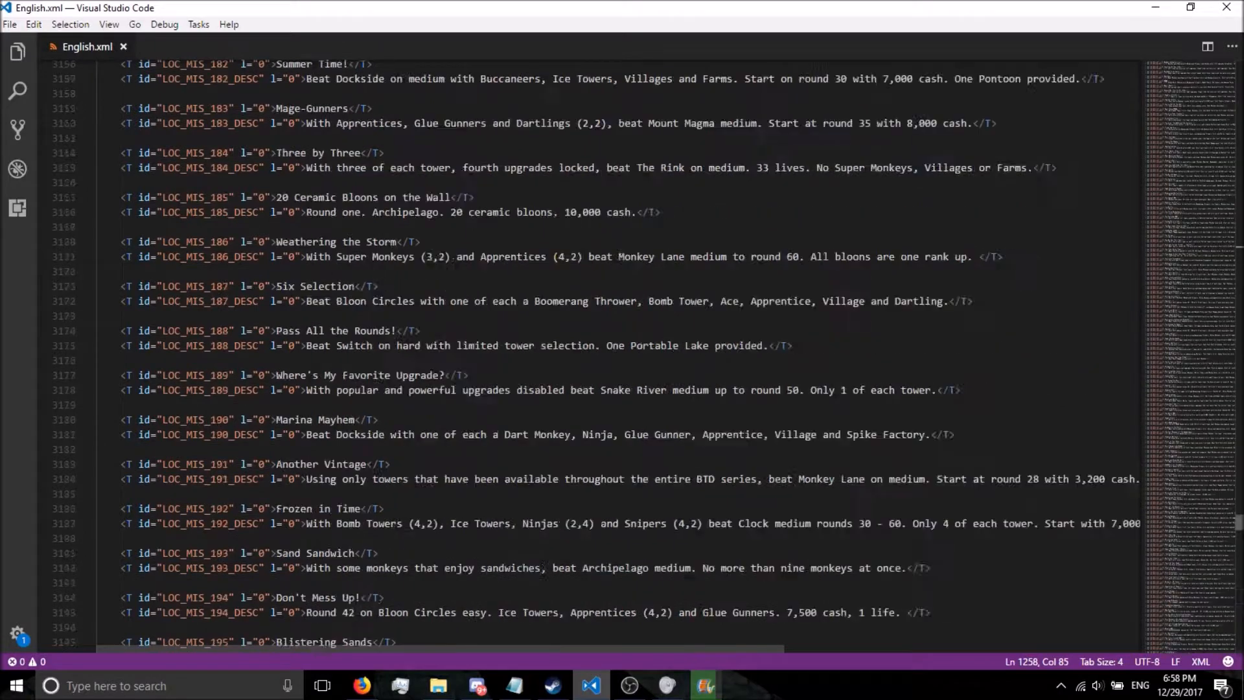
pyautogui.scroll(3)
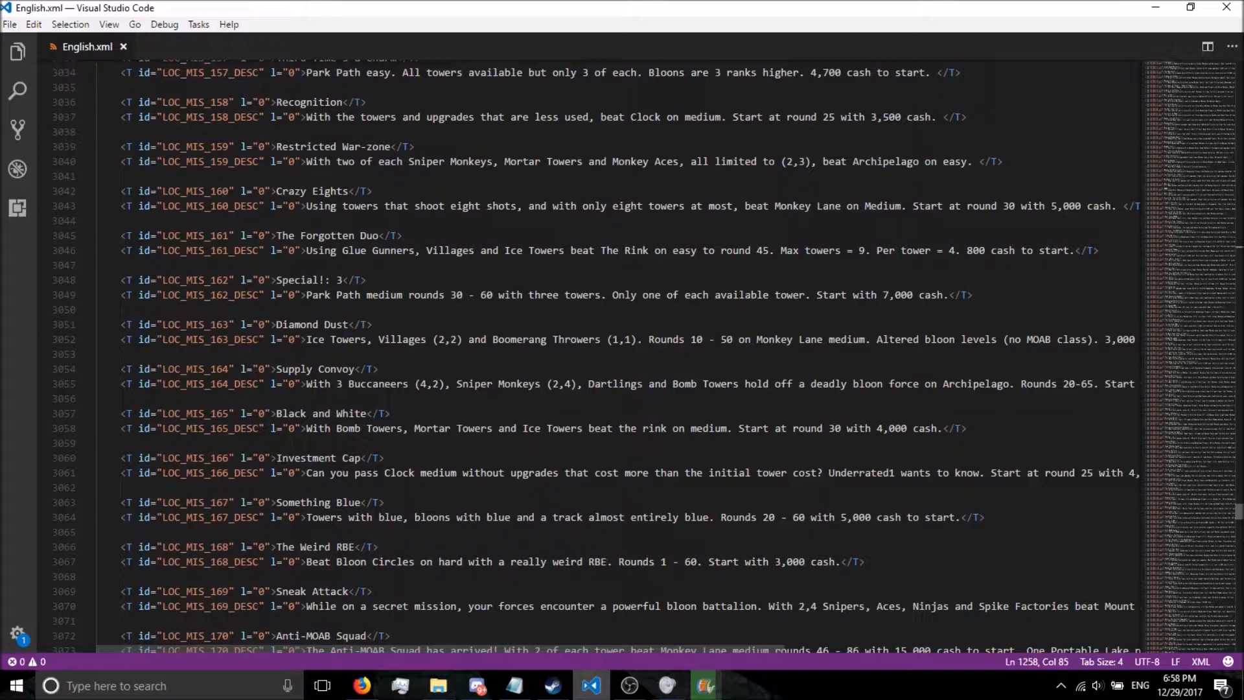
pyautogui.scroll(-3)
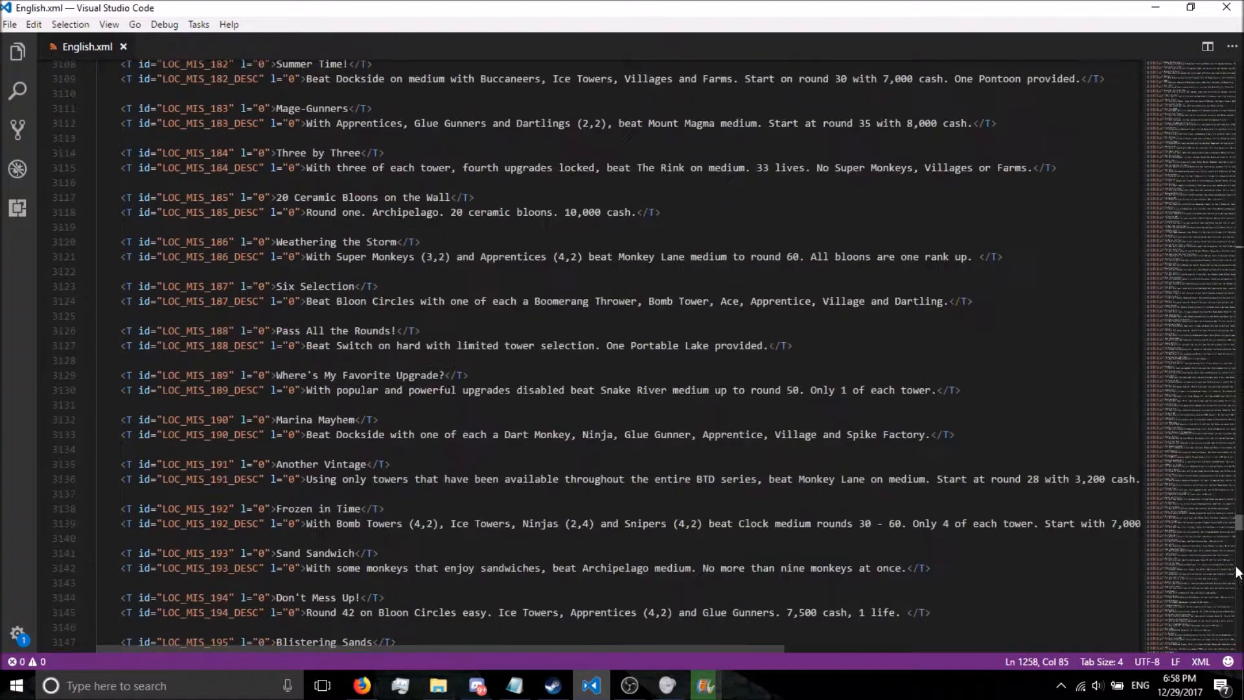
pyautogui.scroll(-3)
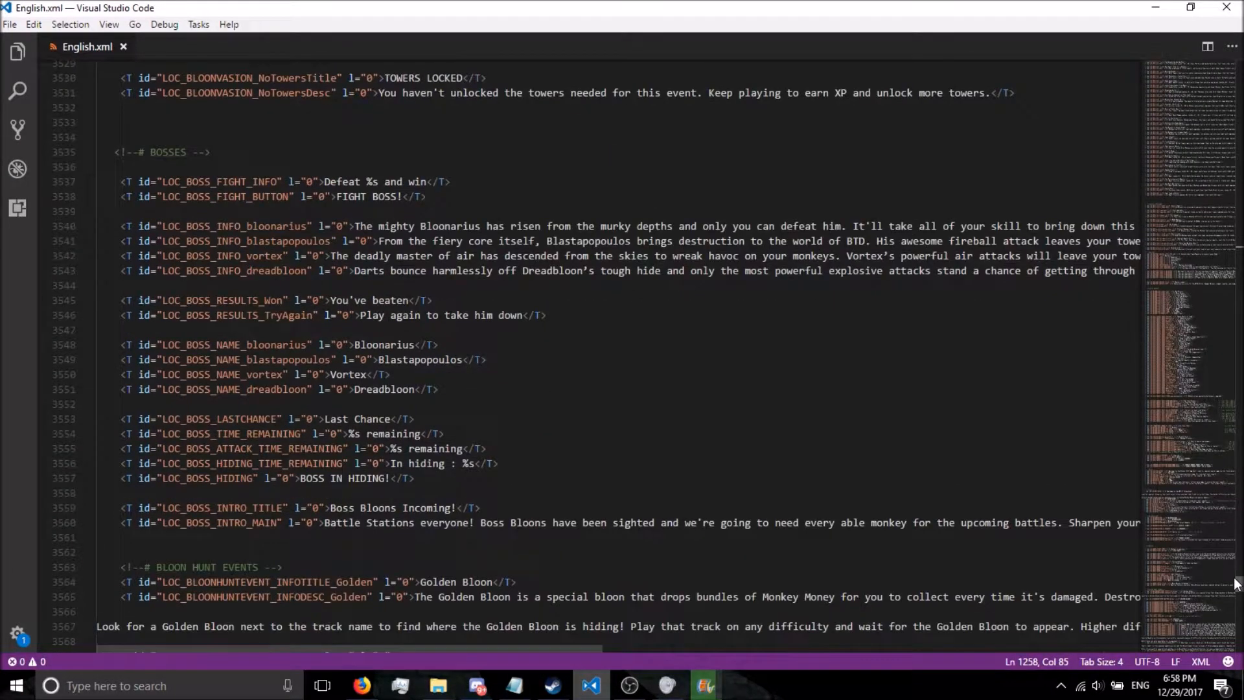
pyautogui.scroll(-3)
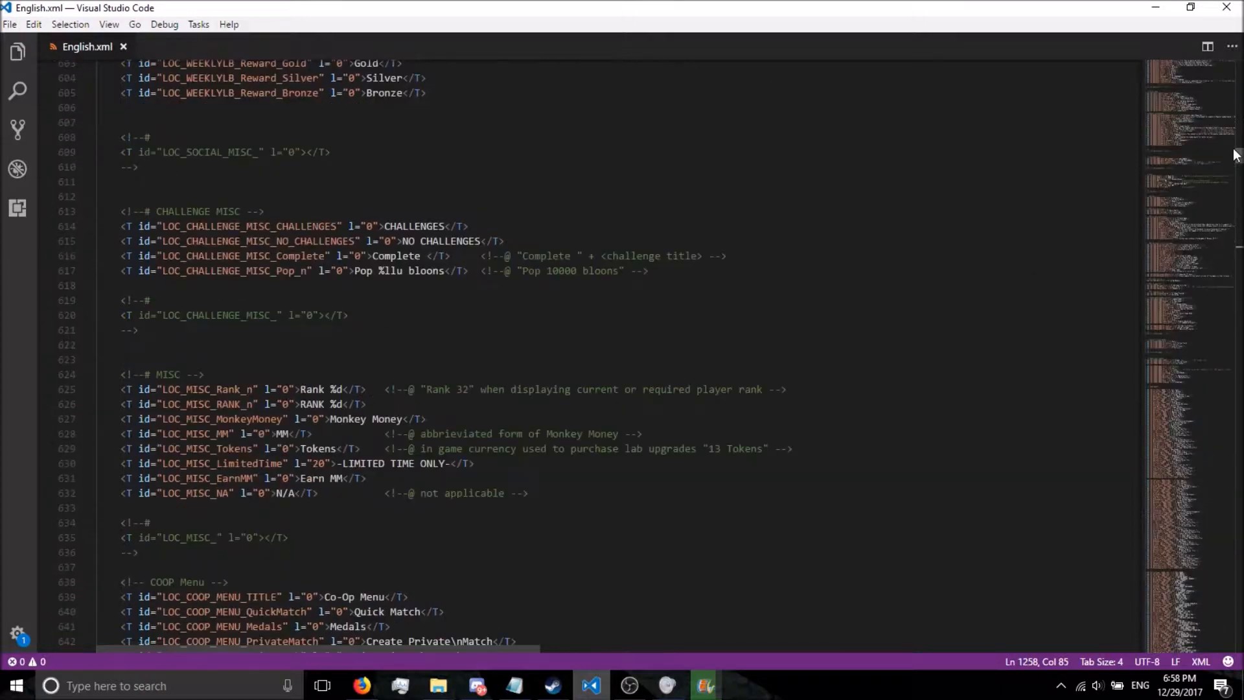
pyautogui.scroll(-3)
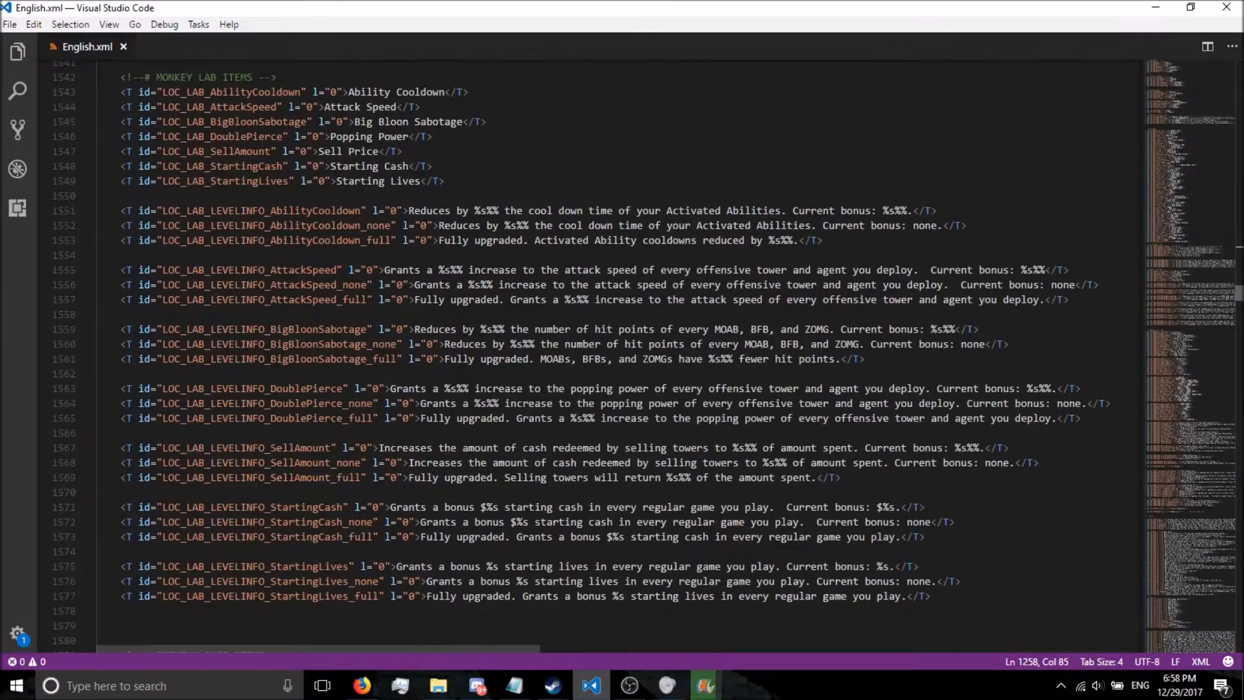
pyautogui.scroll(-3)
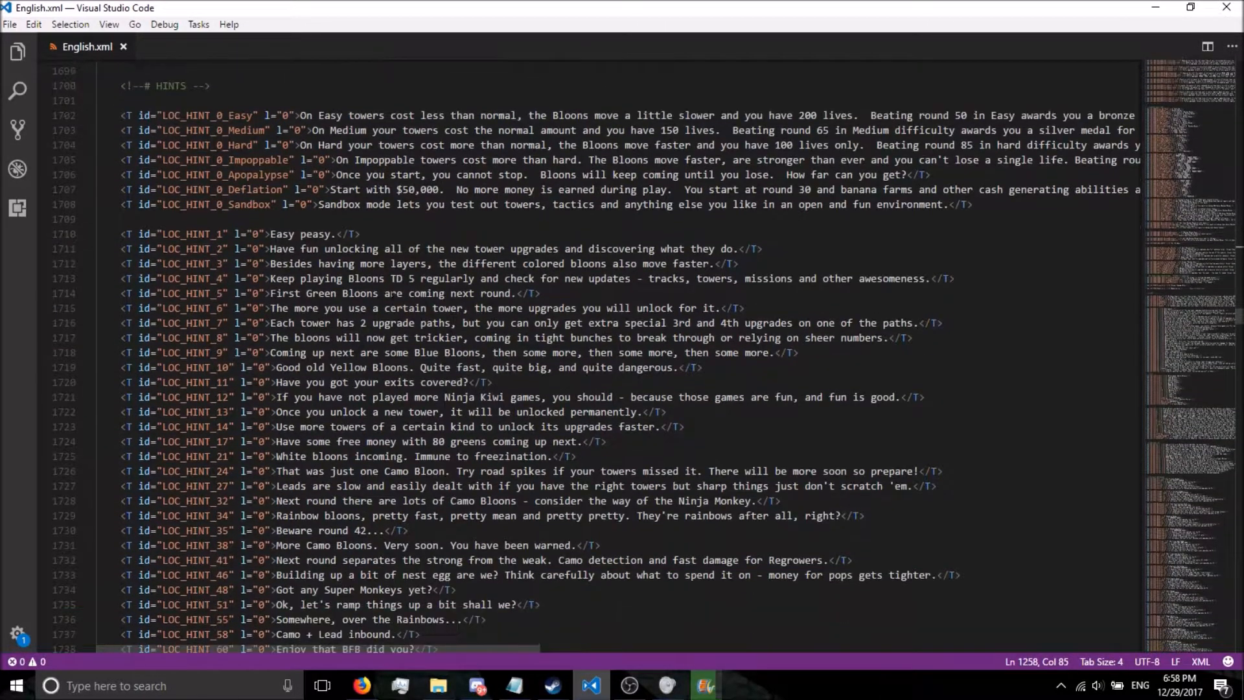
pyautogui.scroll(-3)
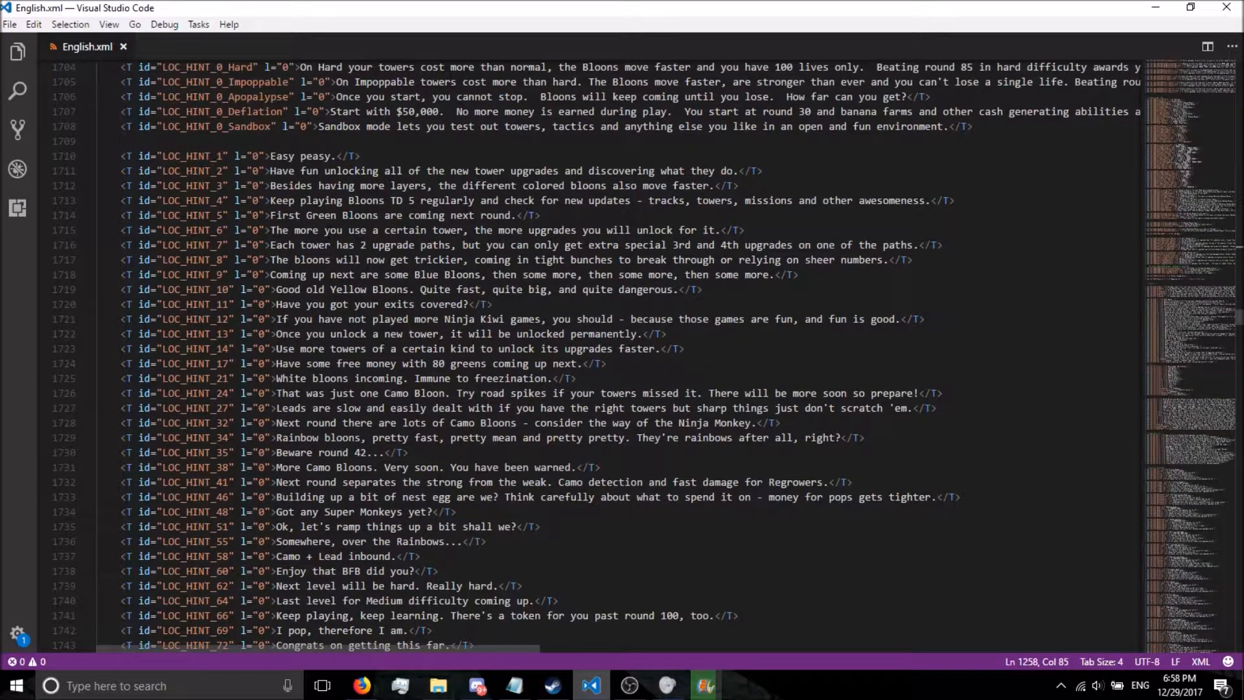
pyautogui.scroll(3)
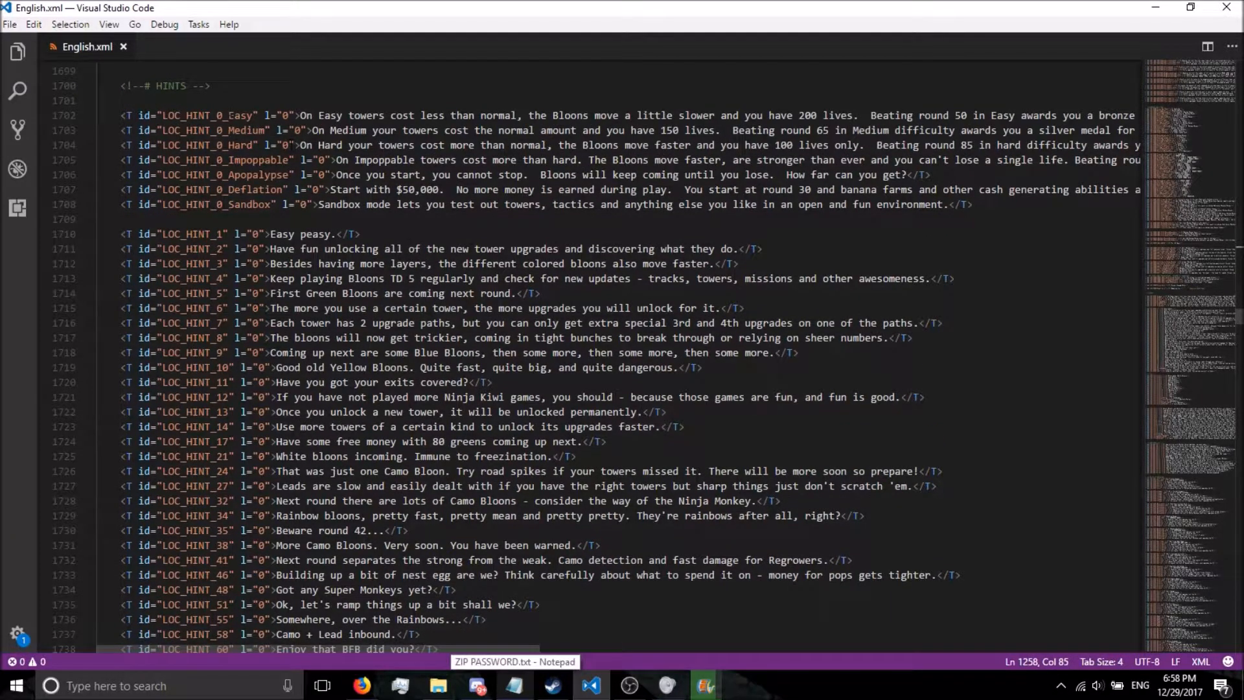
pyautogui.moveTo(191, 115); pyautogui.dragTo(469, 204)
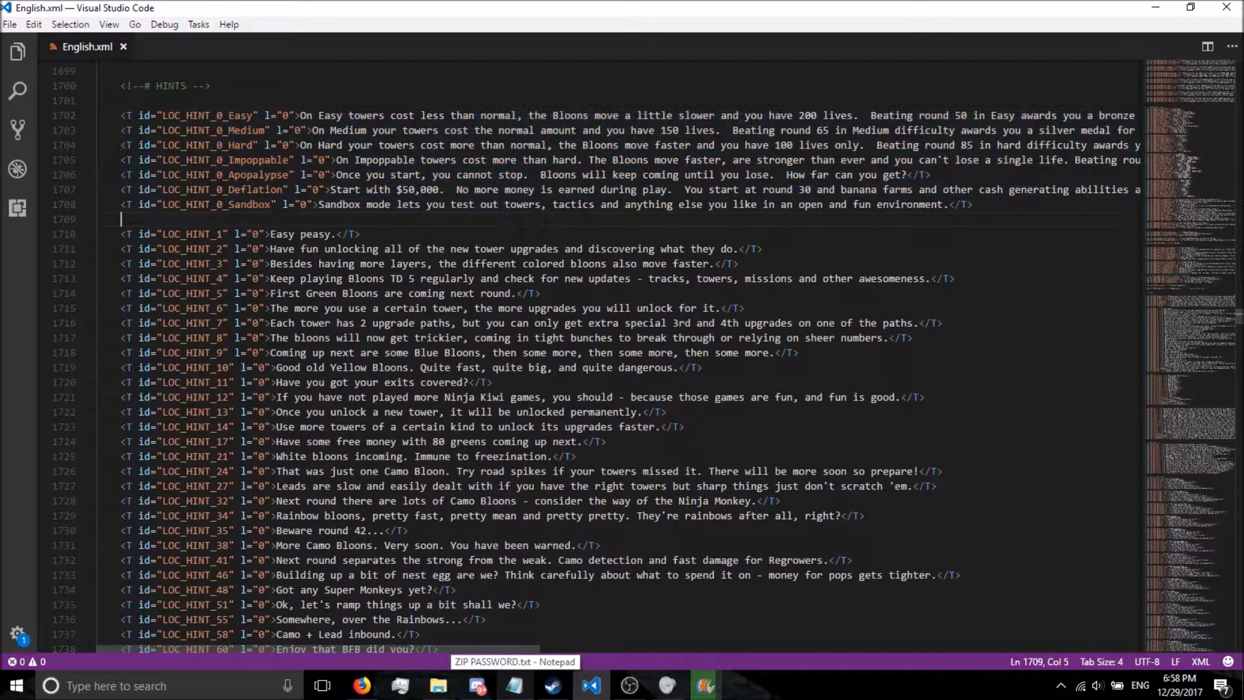
pyautogui.scroll(-3)
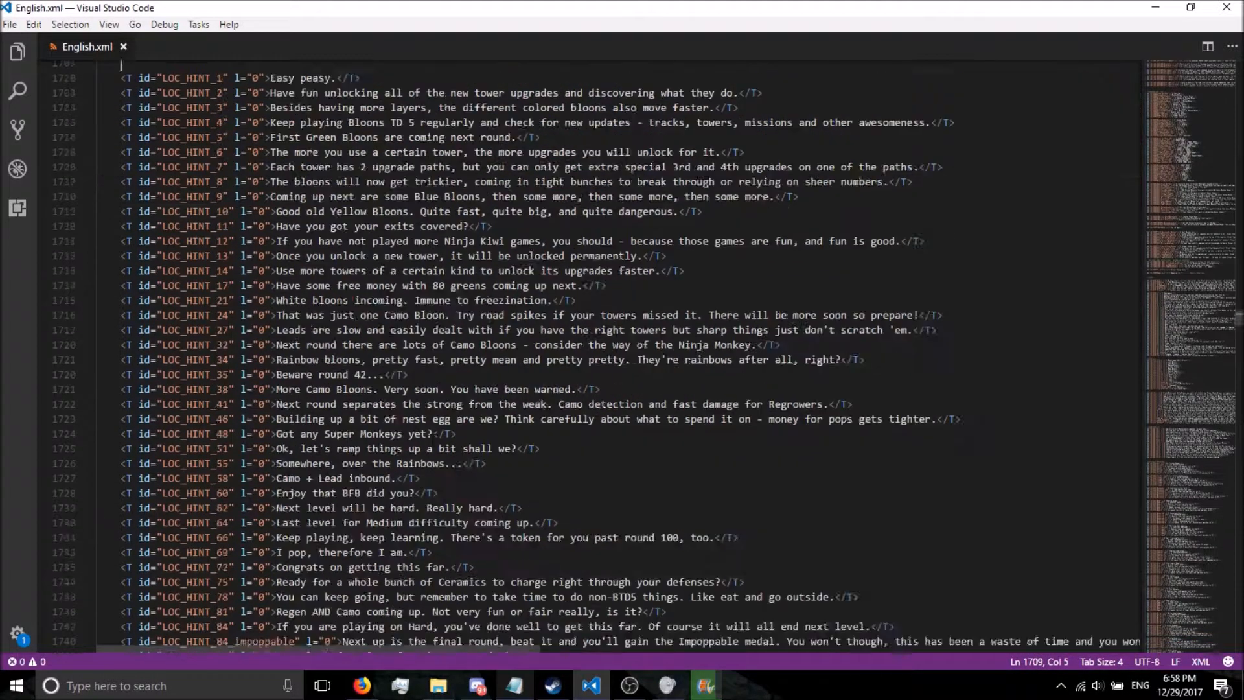
pyautogui.scroll(-3)
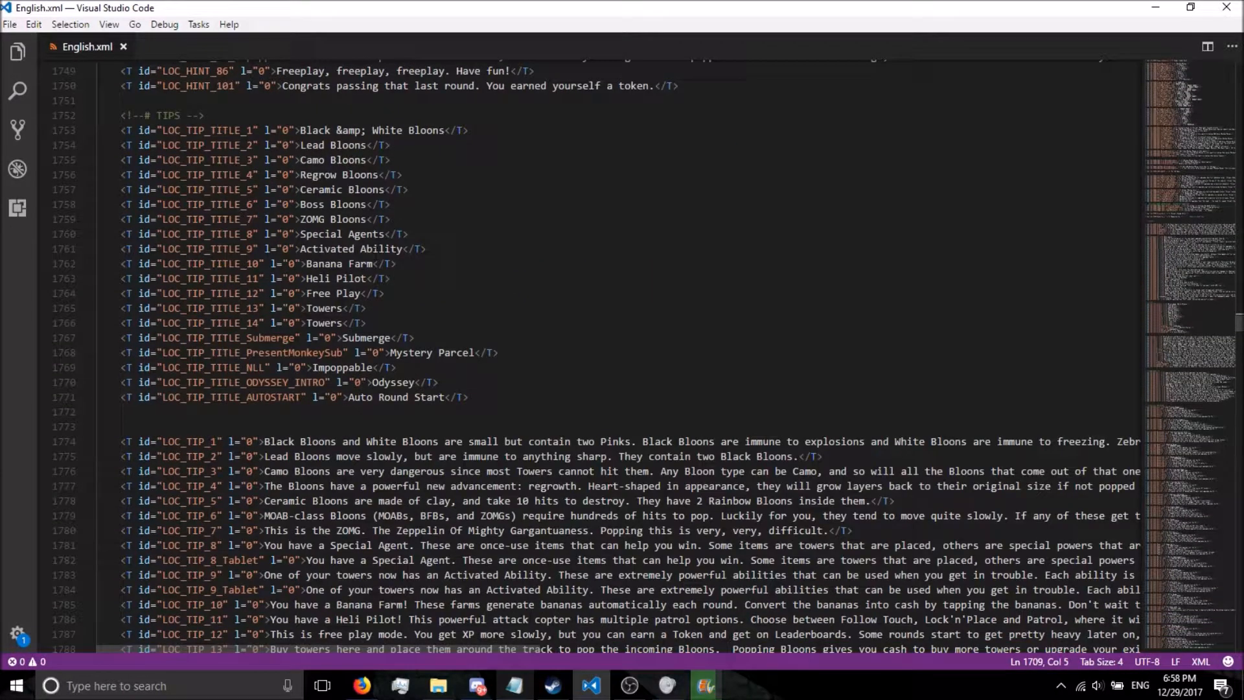
pyautogui.scroll(-3)
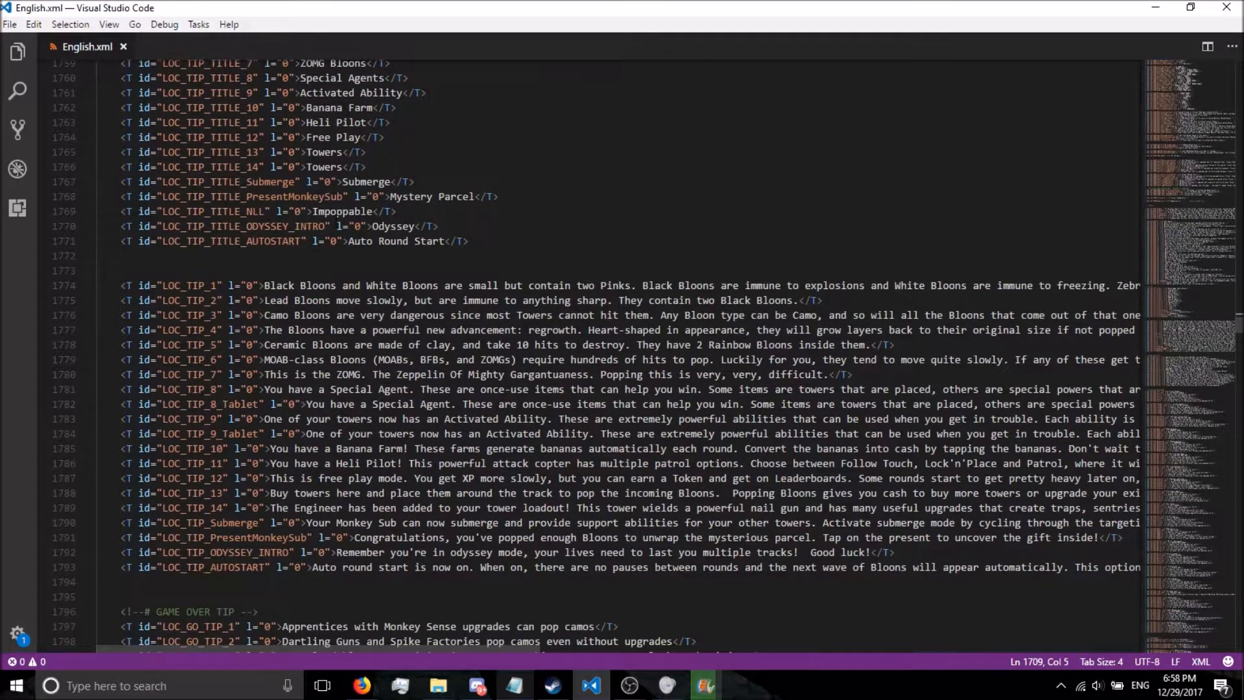
pyautogui.scroll(-3)
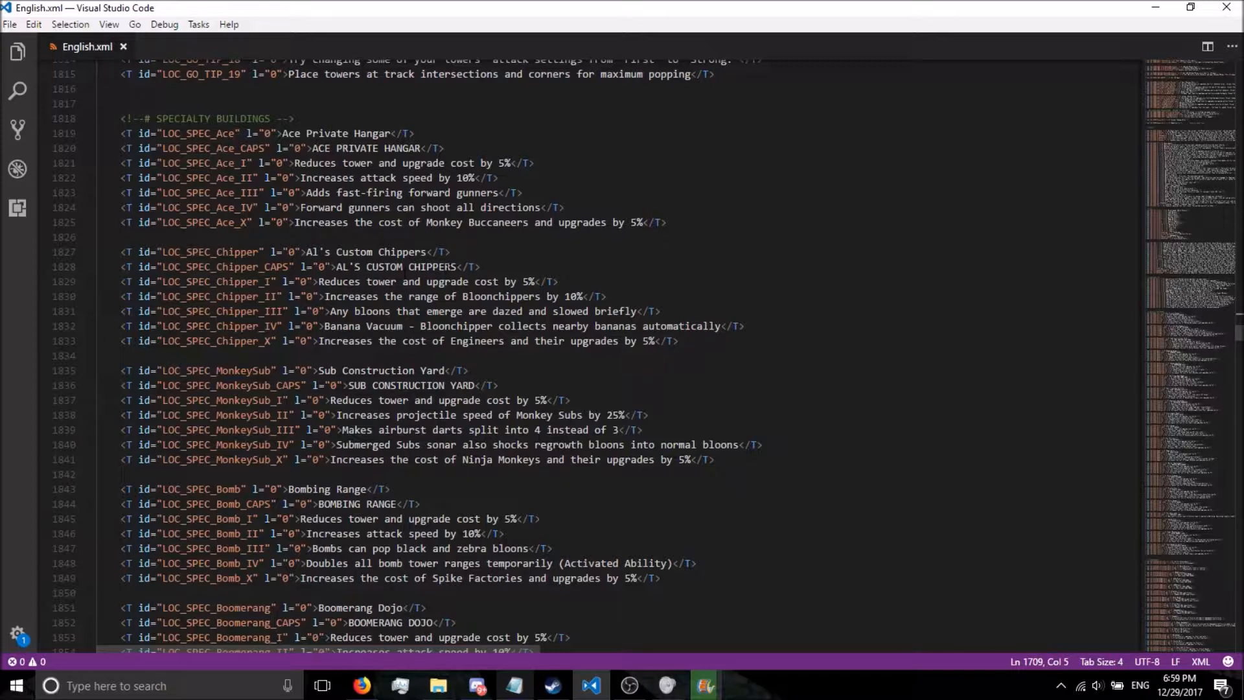
# - Scroll past Dart Training Facility to the local feed section and select the LOC_LOCAL_FEED_Update id
pyautogui.scroll(-3)
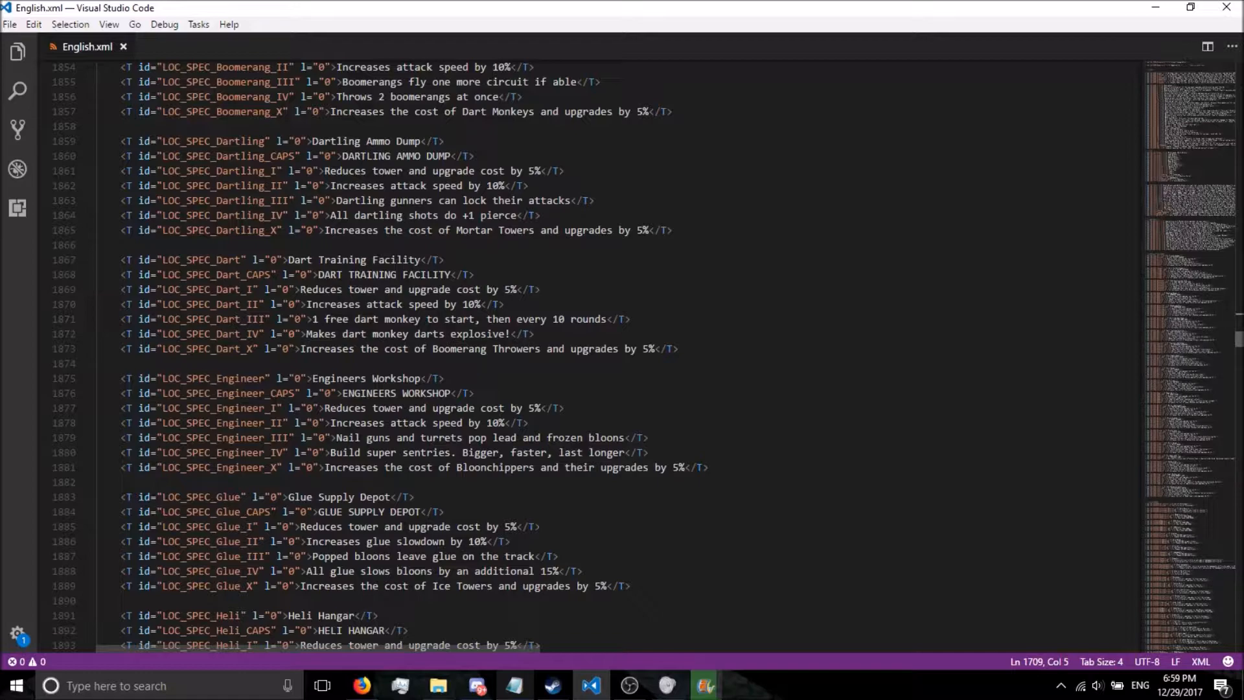
pyautogui.scroll(-3)
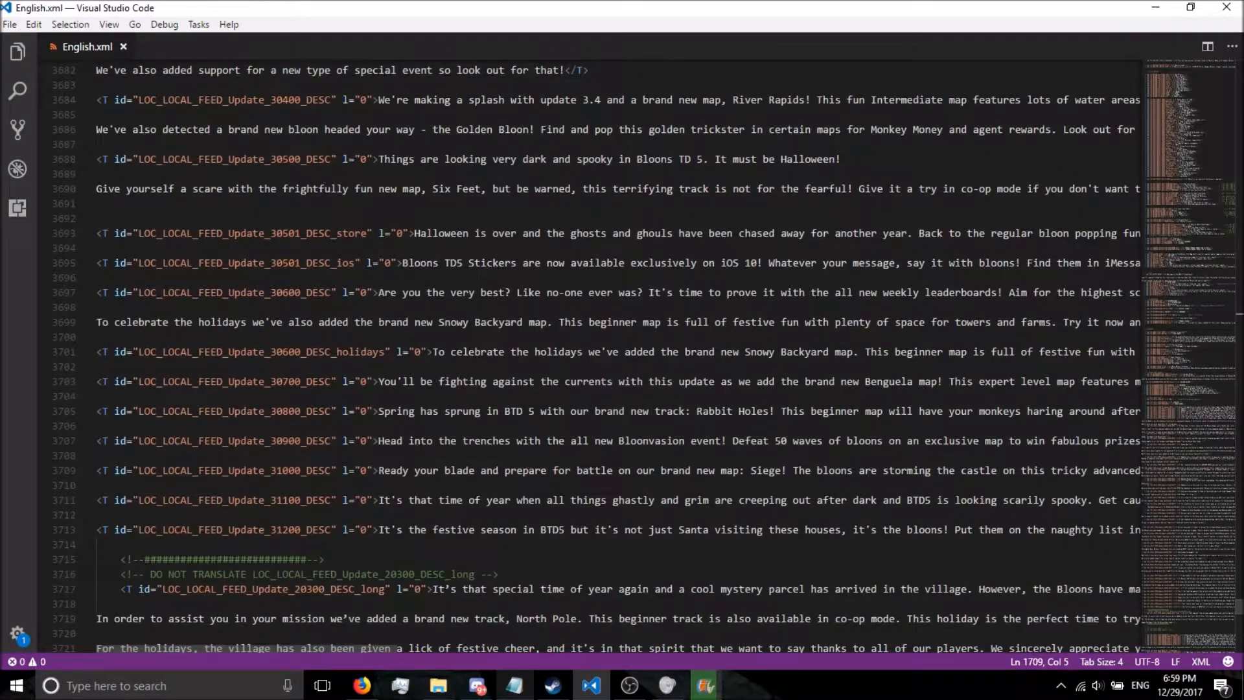
pyautogui.doubleClick(254, 232)
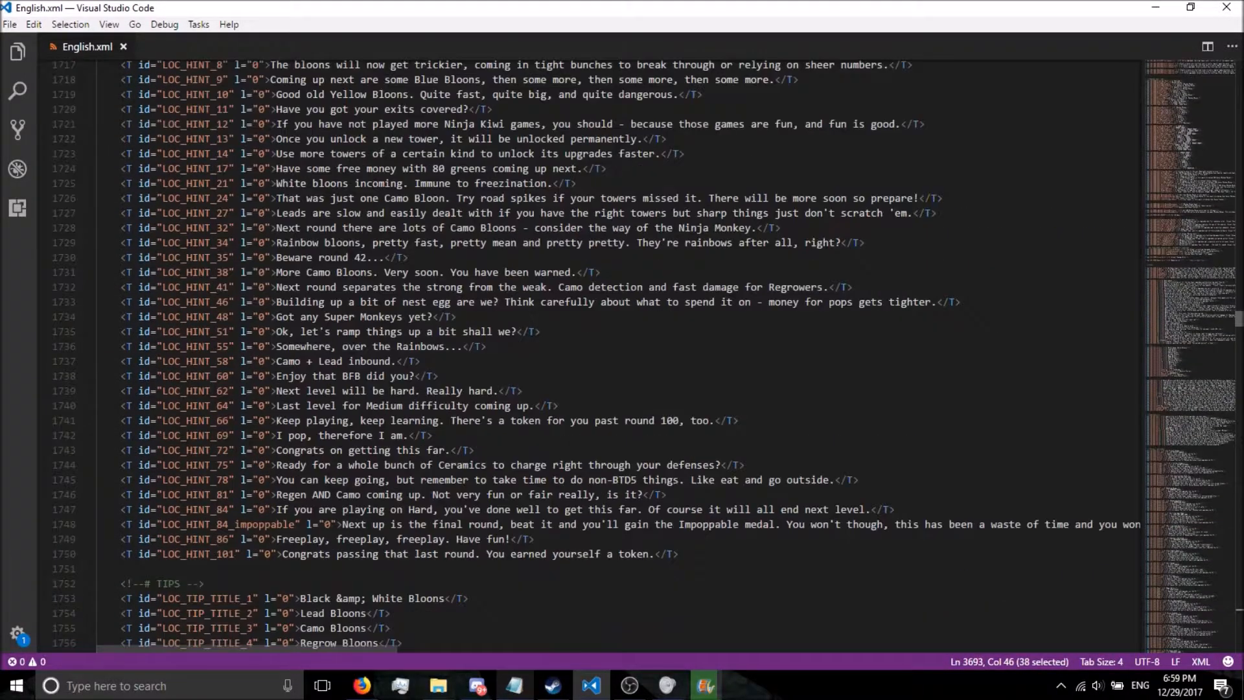
# - Scroll through achievements and missions, then find LOC_LOCAL_FEED_Update, which has one match
pyautogui.scroll(-3)
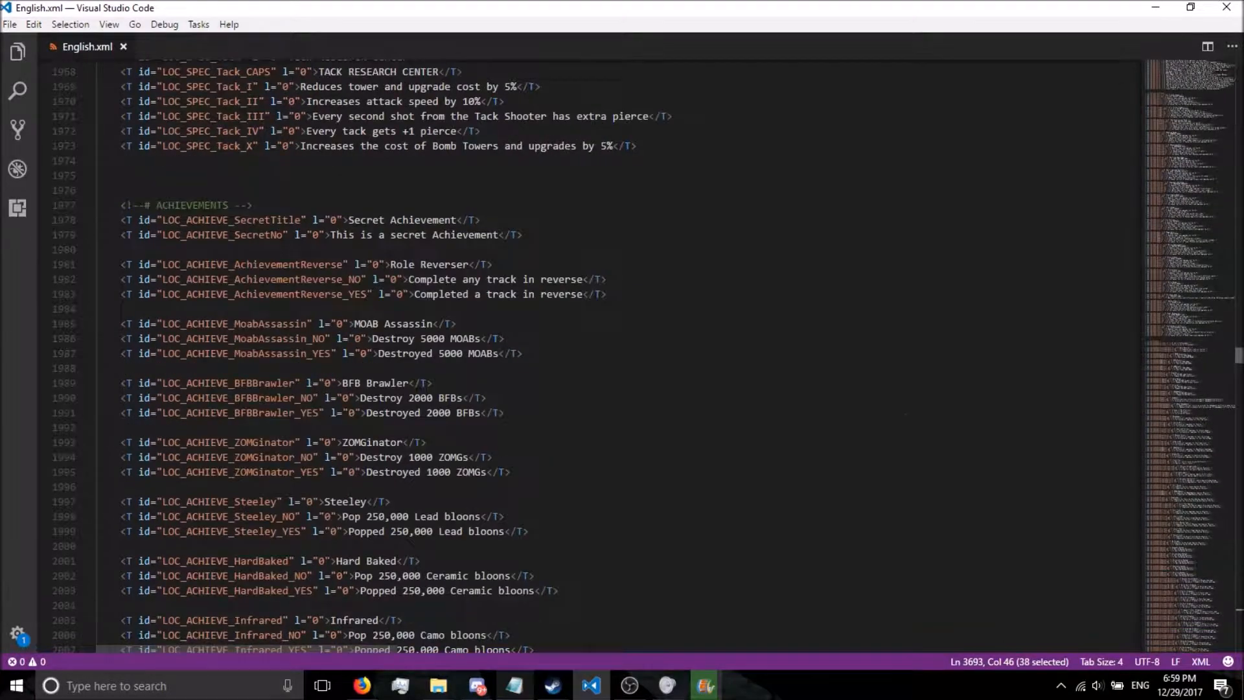
pyautogui.scroll(-3)
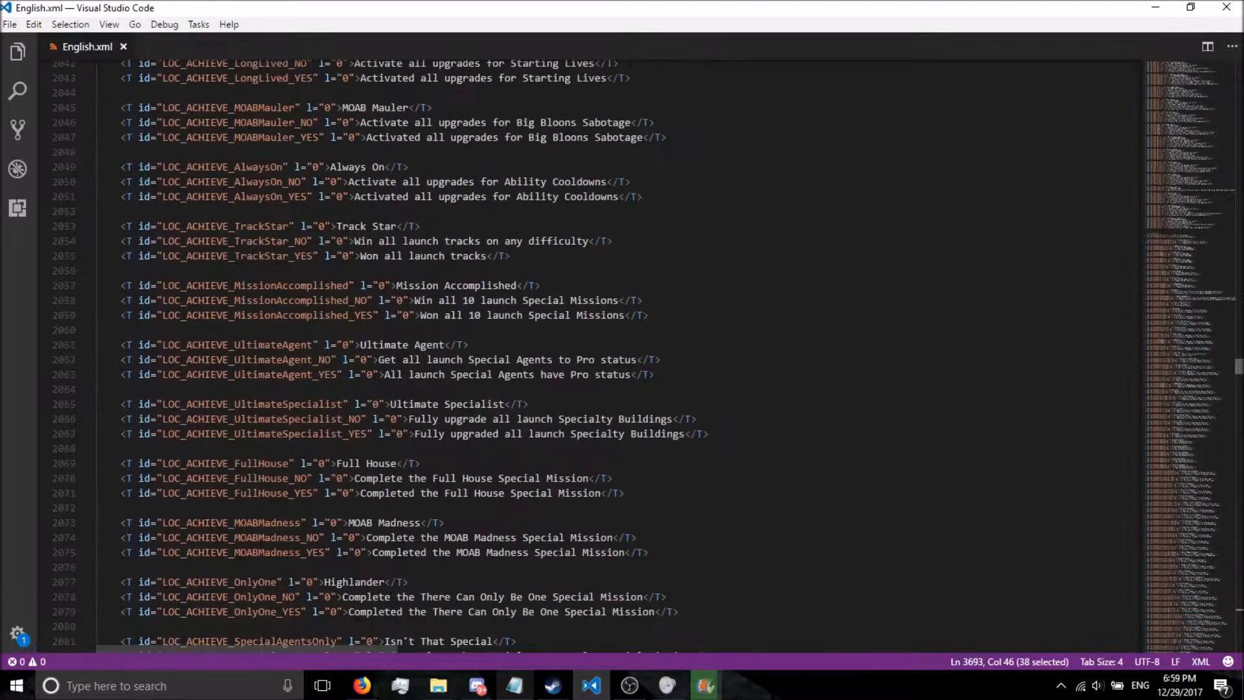
pyautogui.scroll(-3)
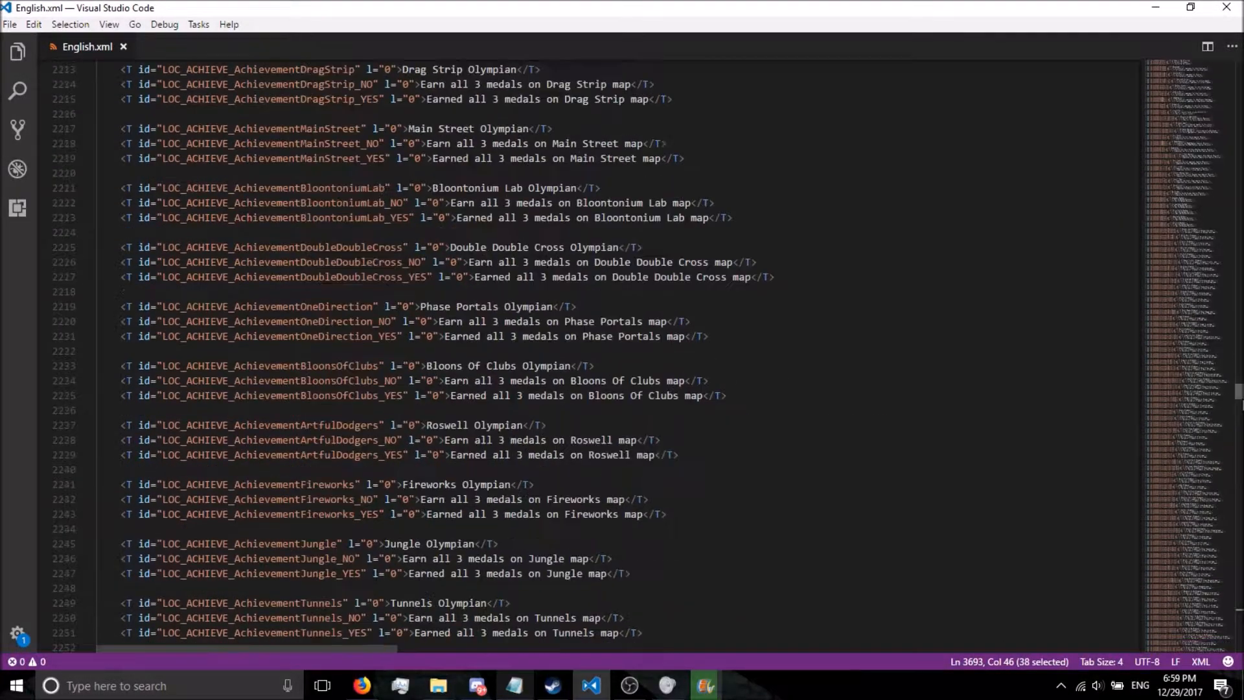
pyautogui.scroll(-3)
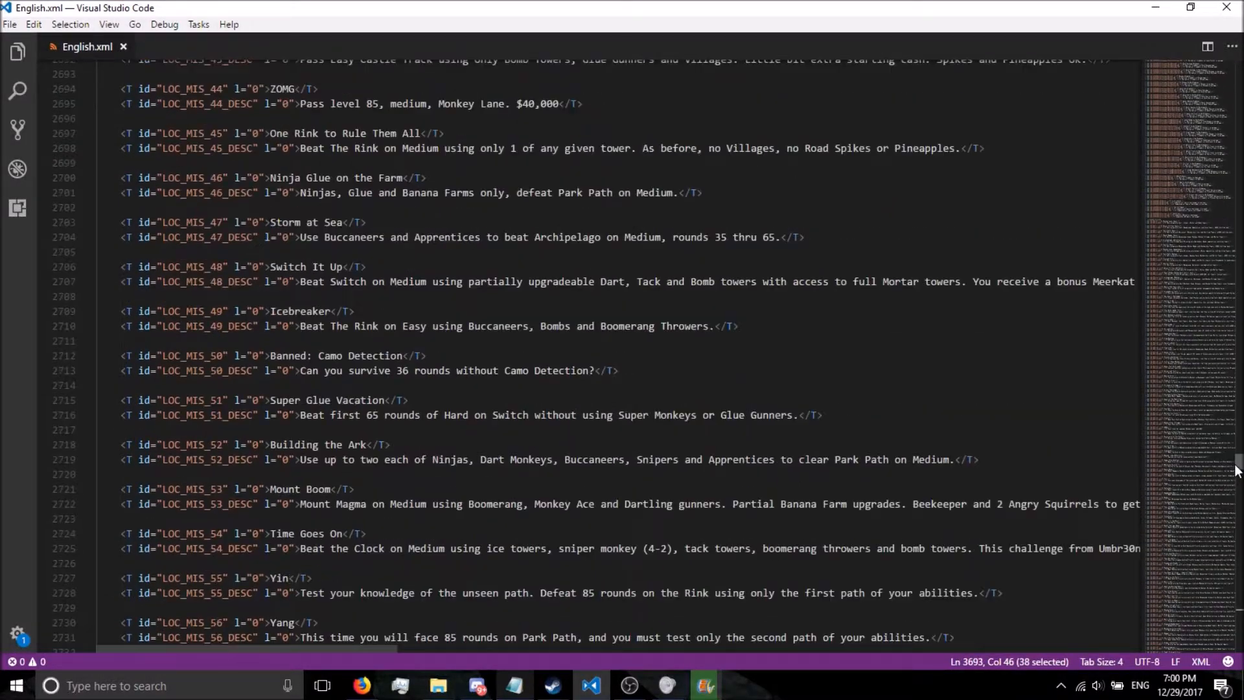
pyautogui.scroll(-3)
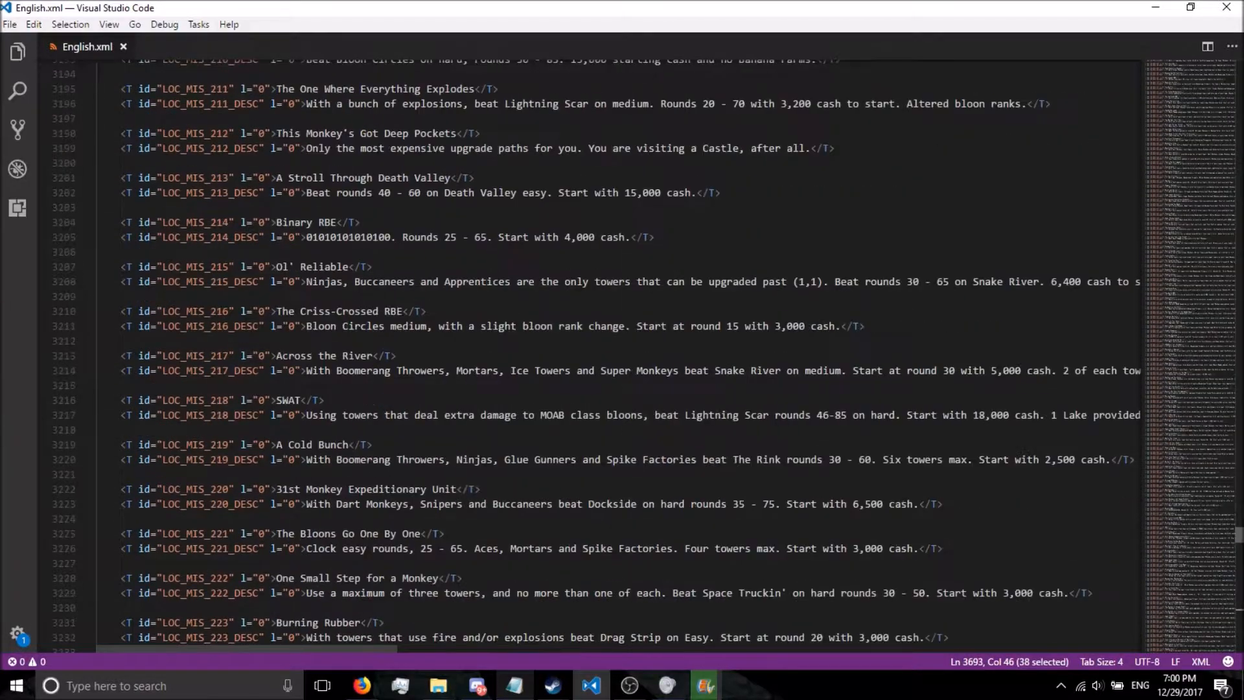
pyautogui.scroll(-3)
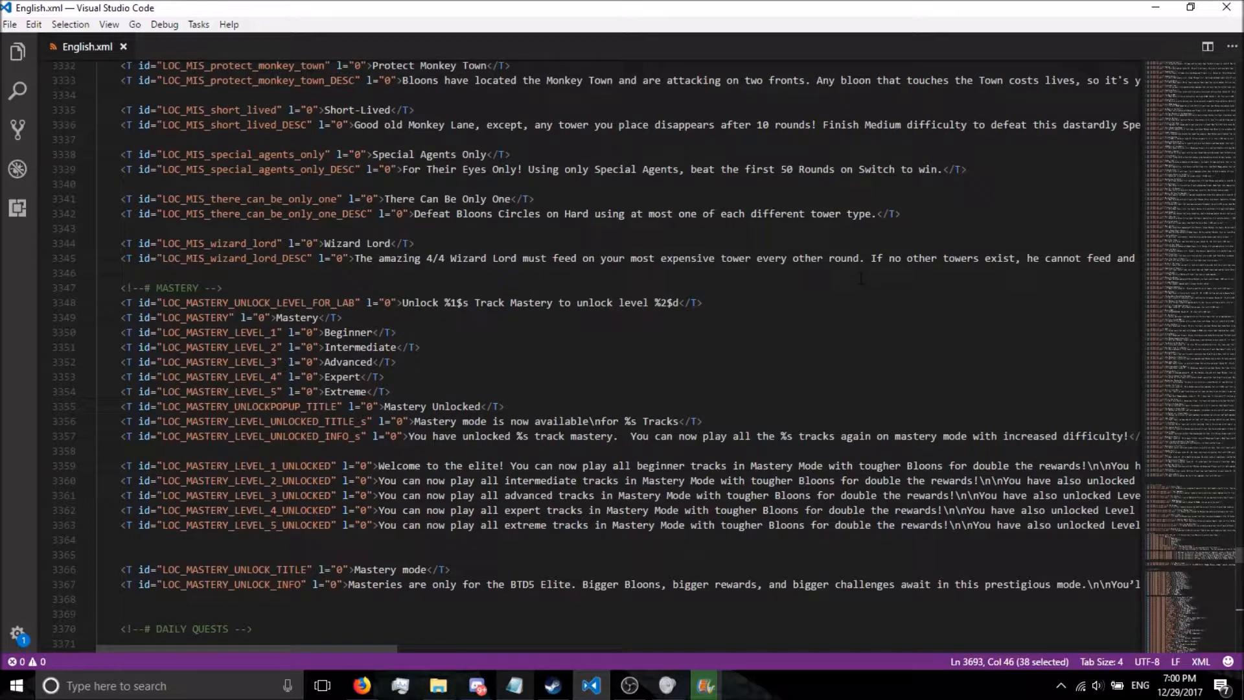
pyautogui.press('Ctrl+f')
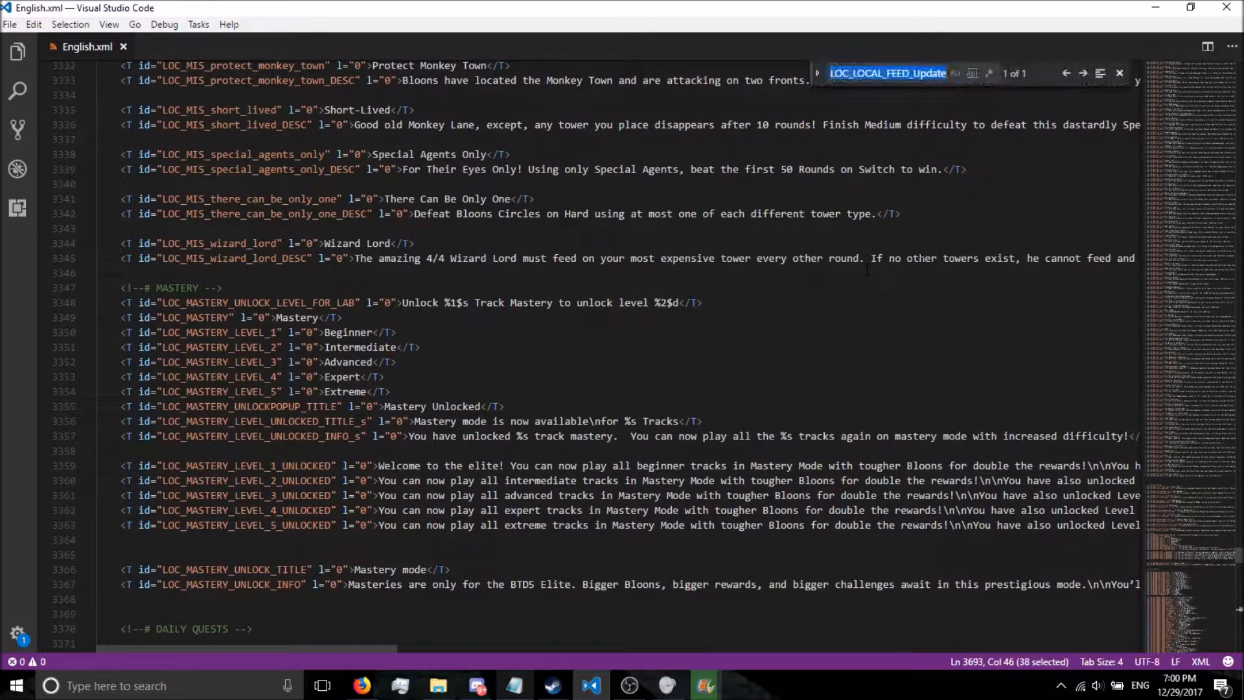